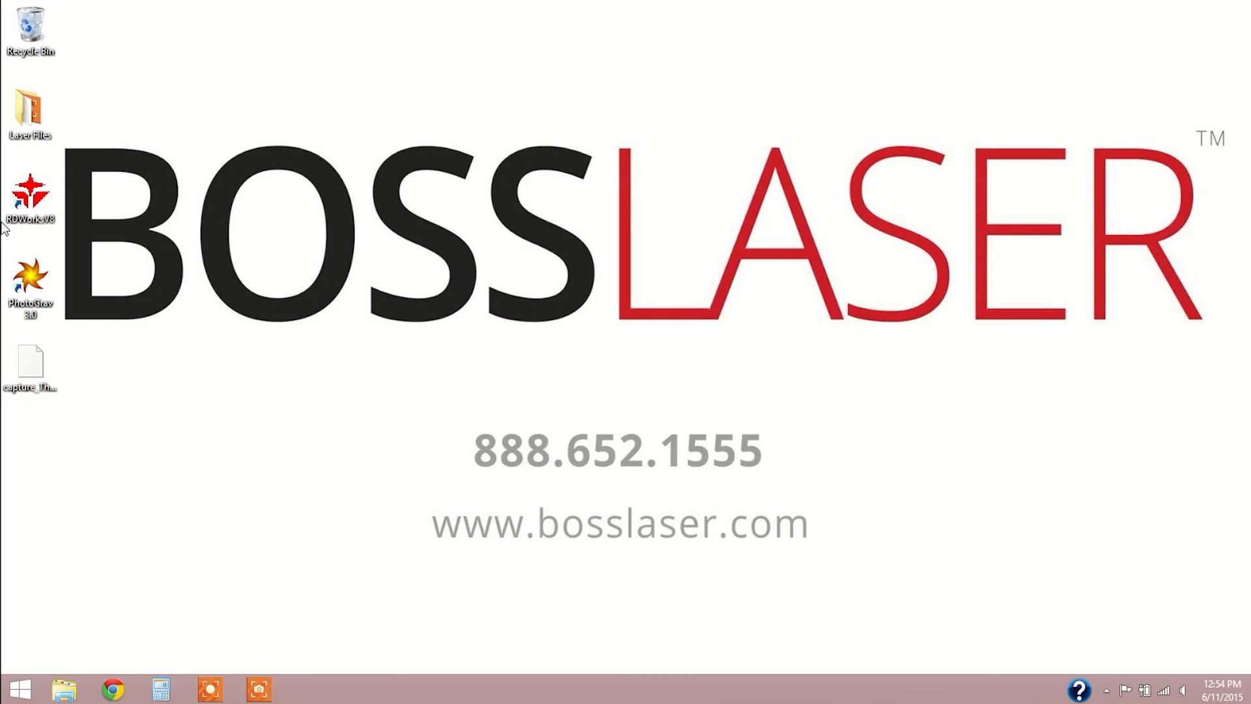
Launch RDWorks V8 from its desktop shortcut.
double_click(30, 197)
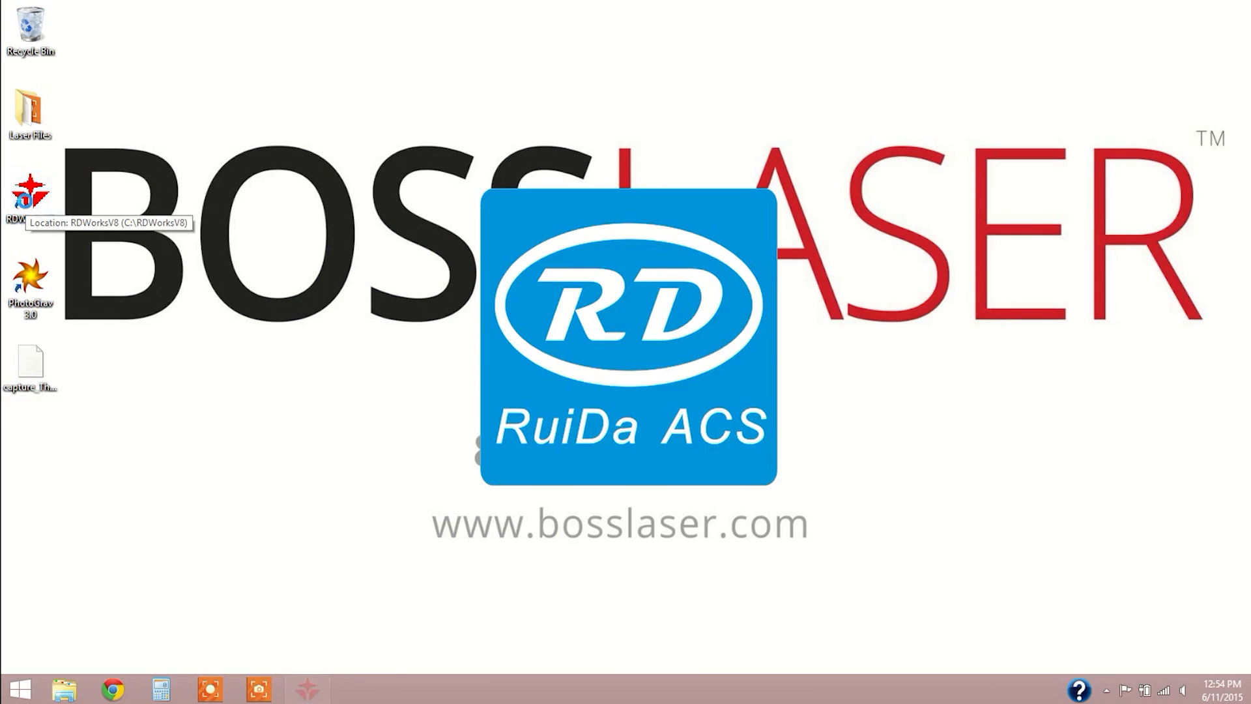
double_click(29, 196)
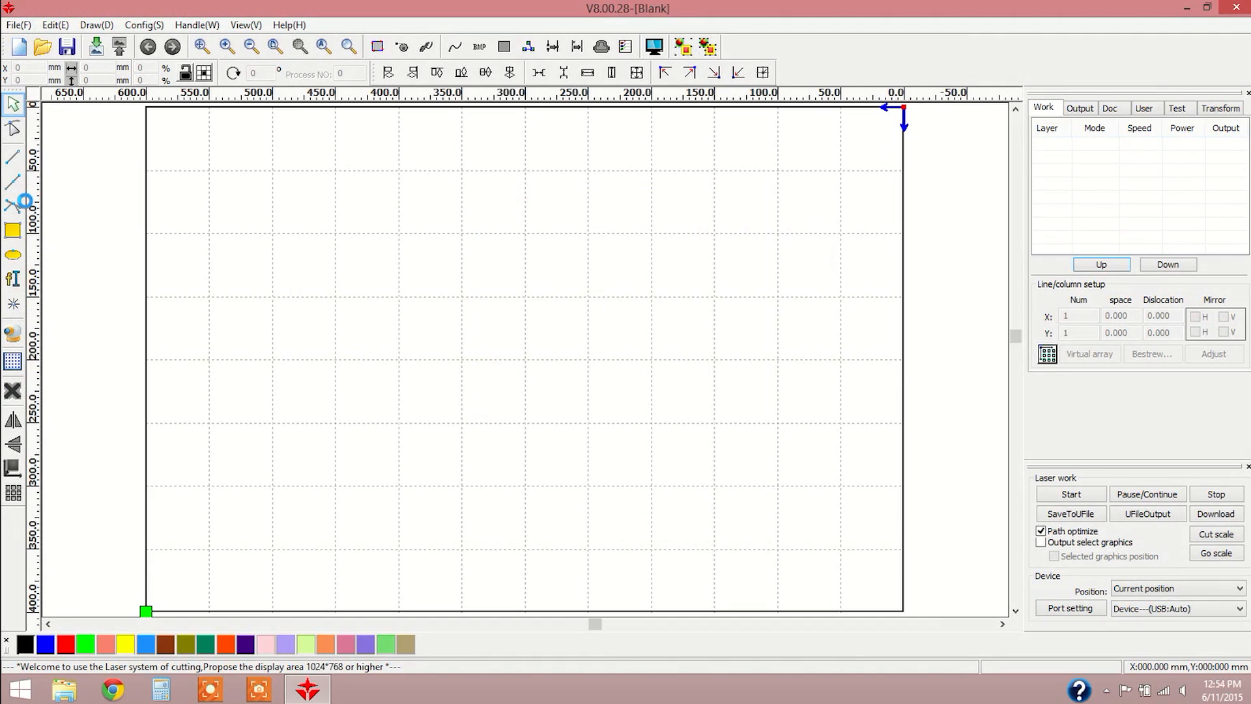
mouse_move(495, 312)
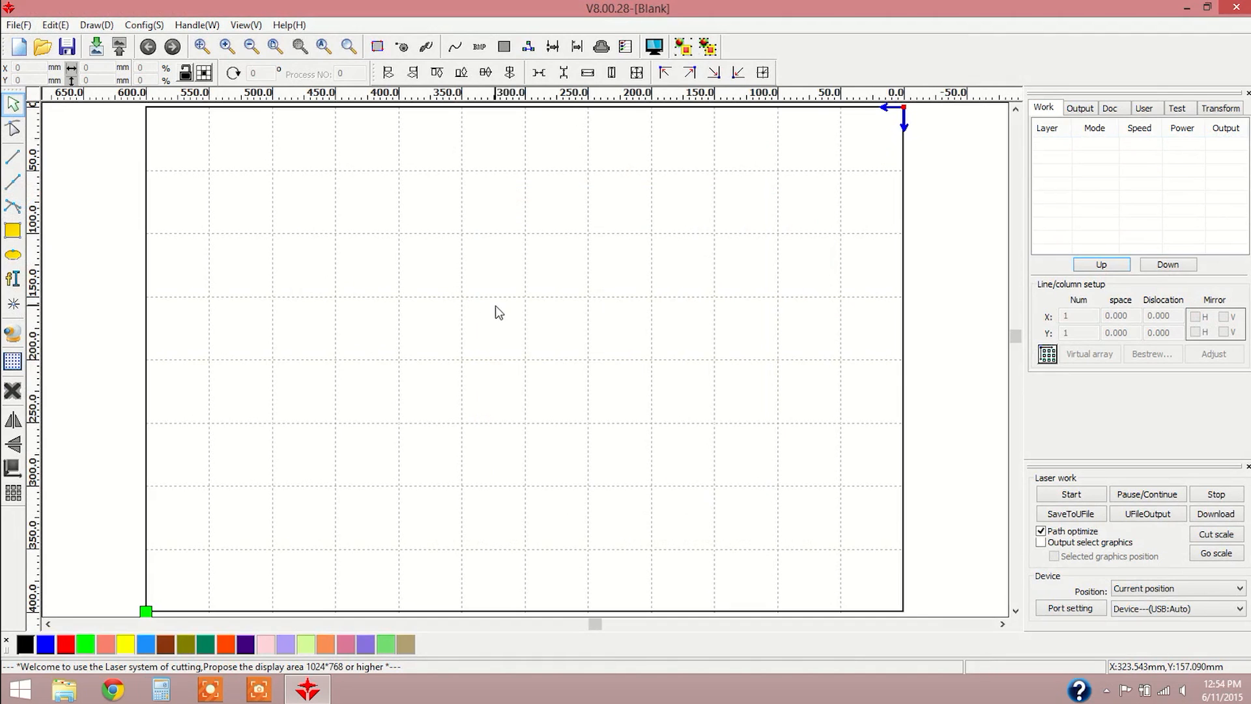
mouse_move(516, 320)
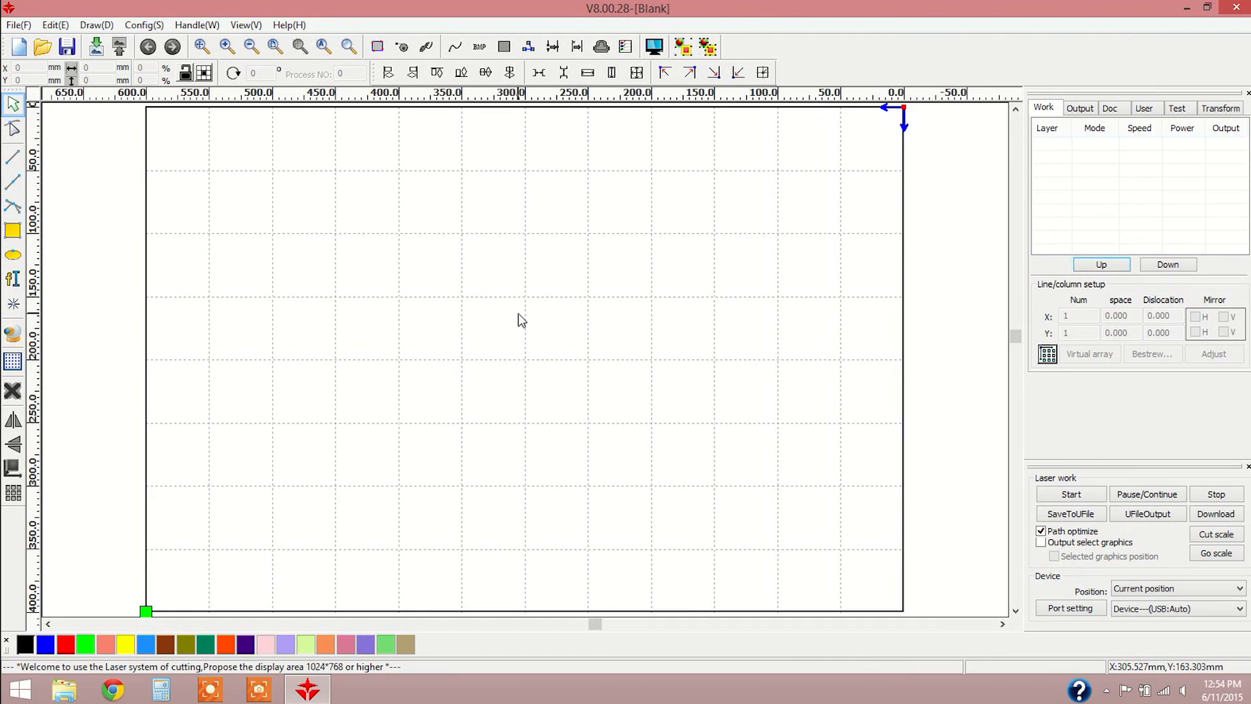
mouse_move(13, 287)
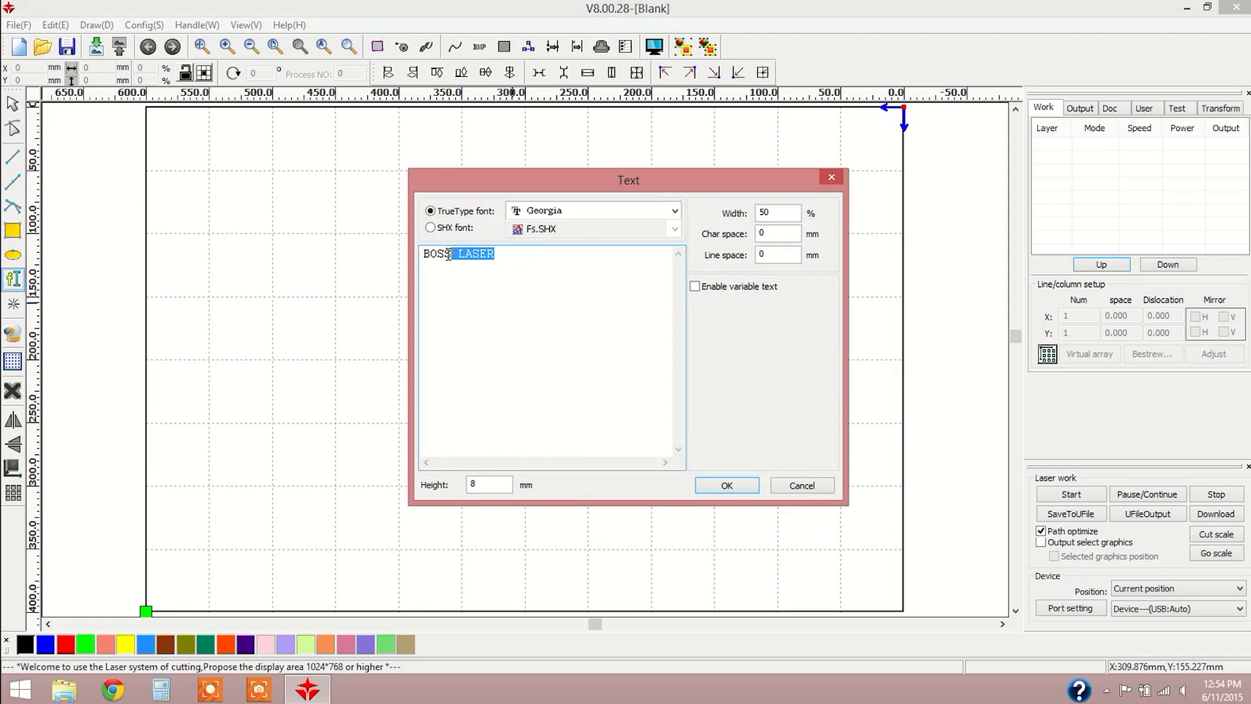
Replace the old text with HELLO WORLD in Arial and place it on the work area.
key("Delete")
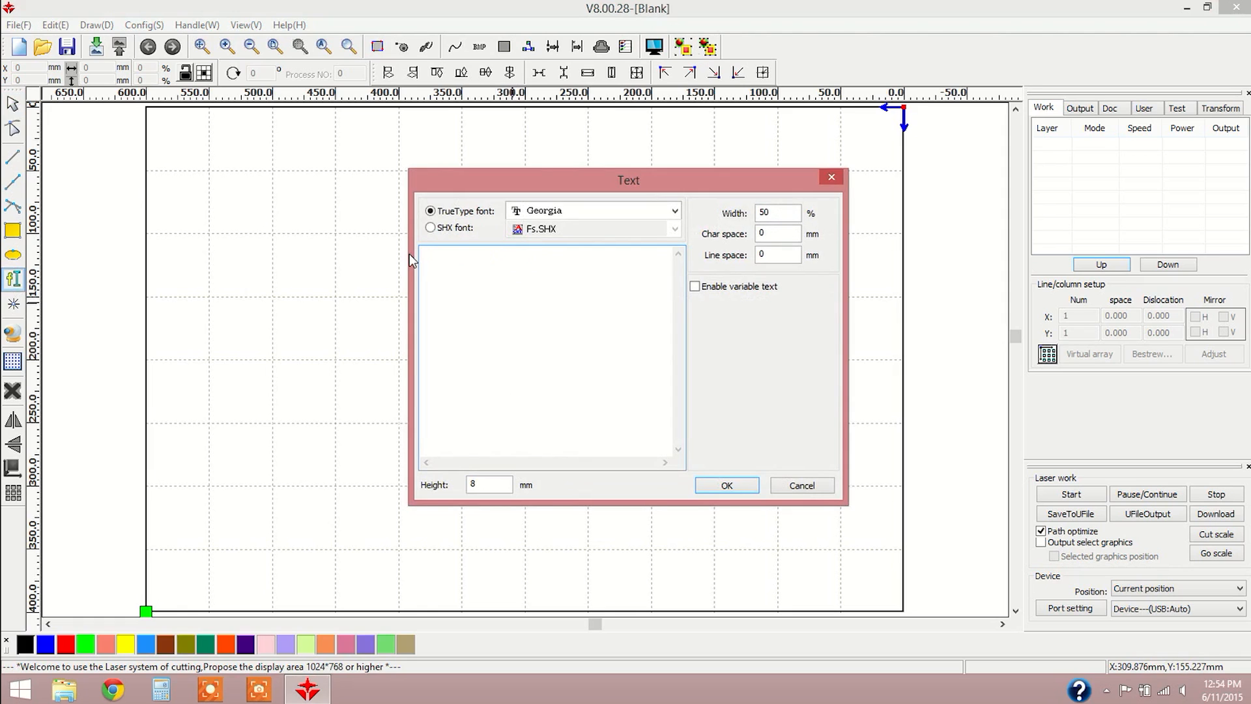
type("HELL")
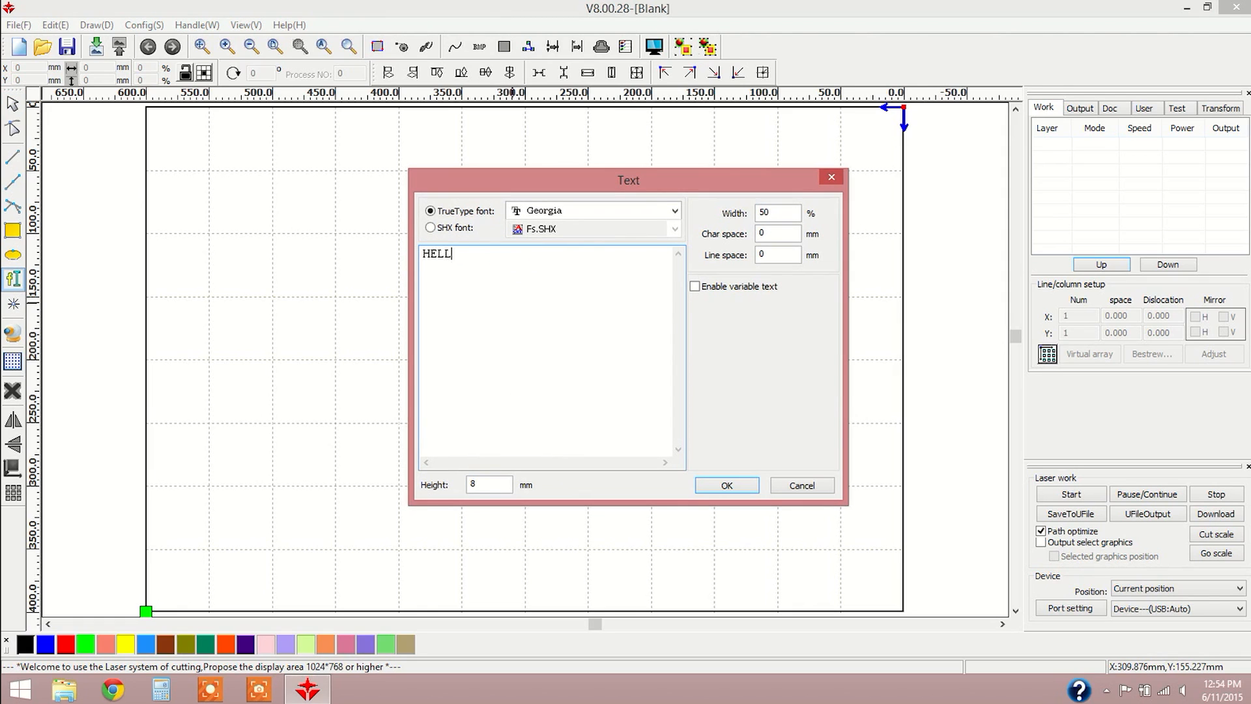
type("O WORLD")
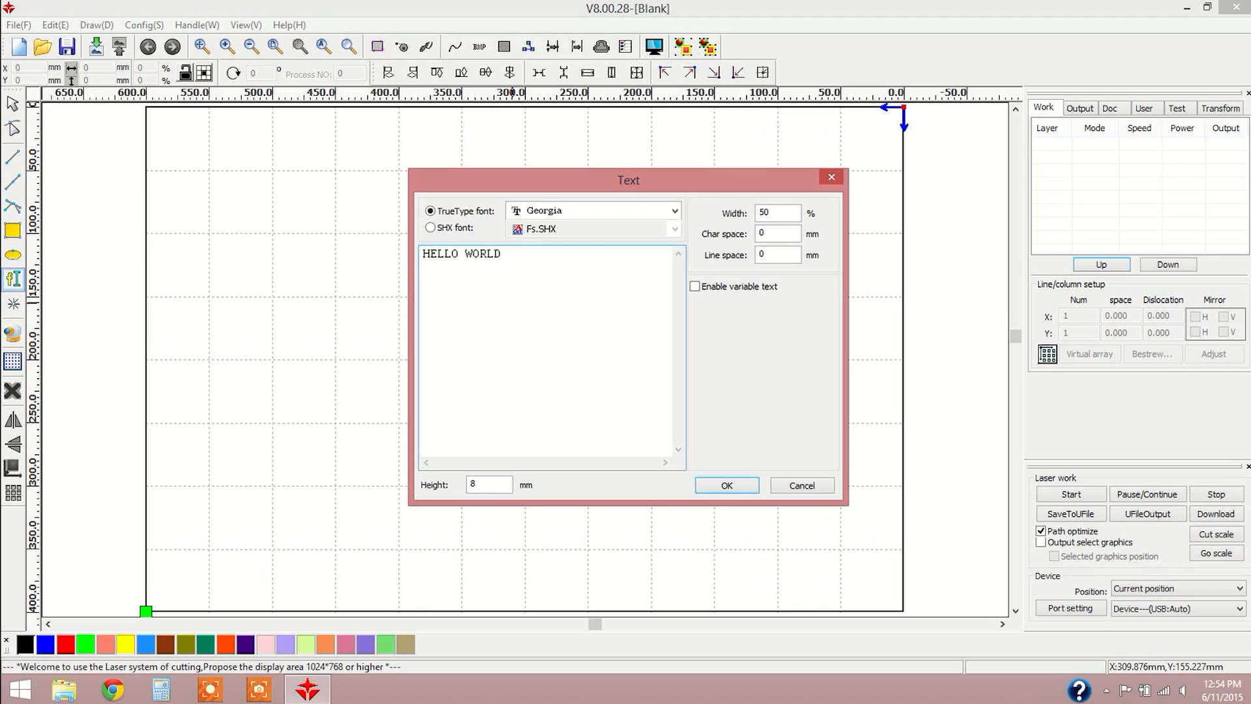
left_click(673, 210)
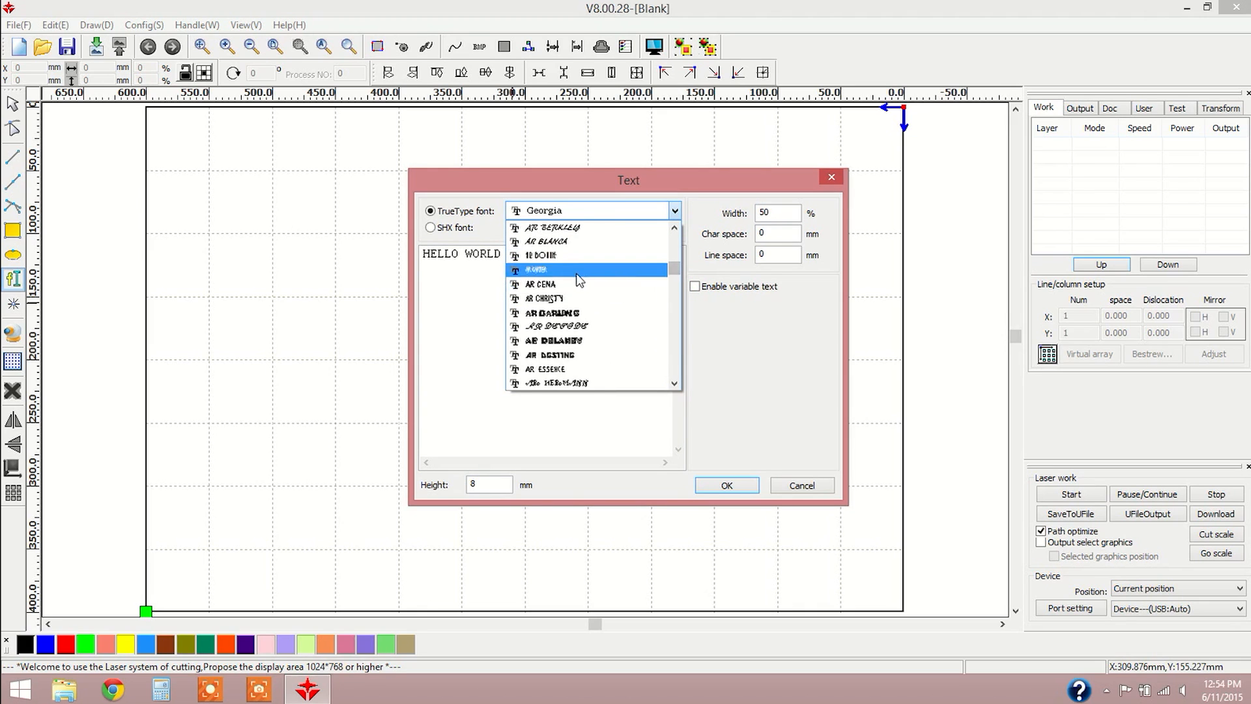
scroll("down", 3)
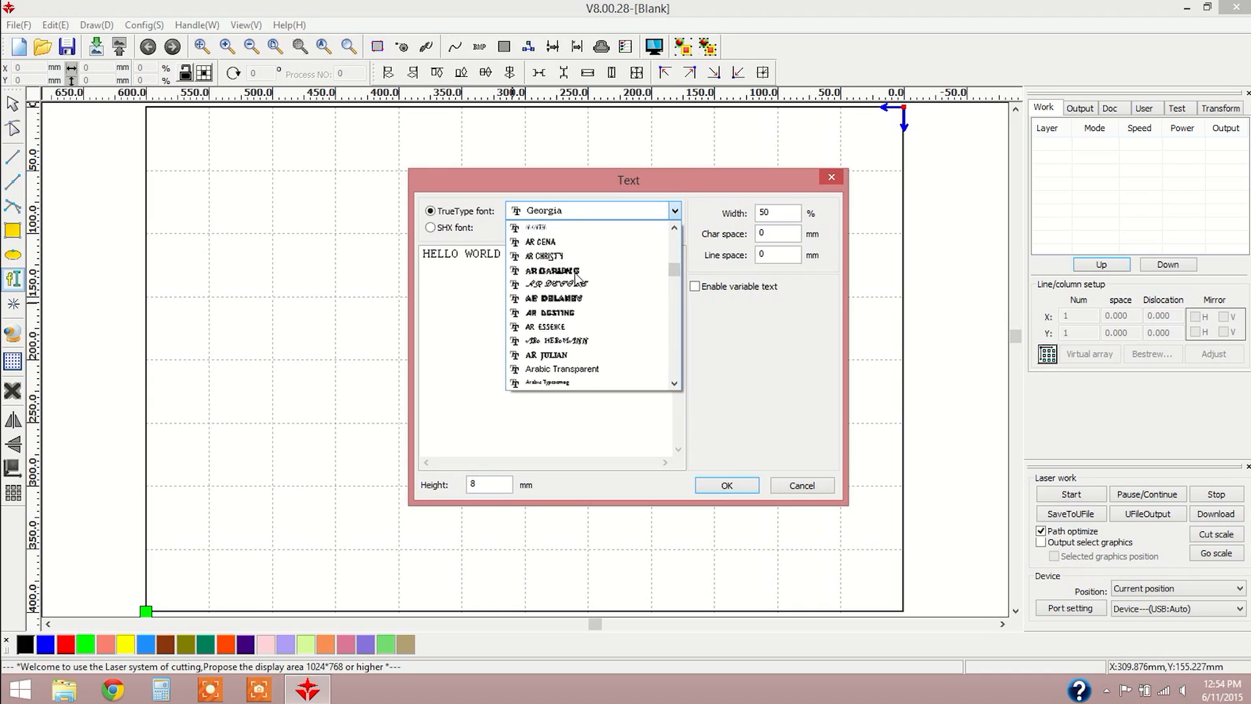
left_click(558, 228)
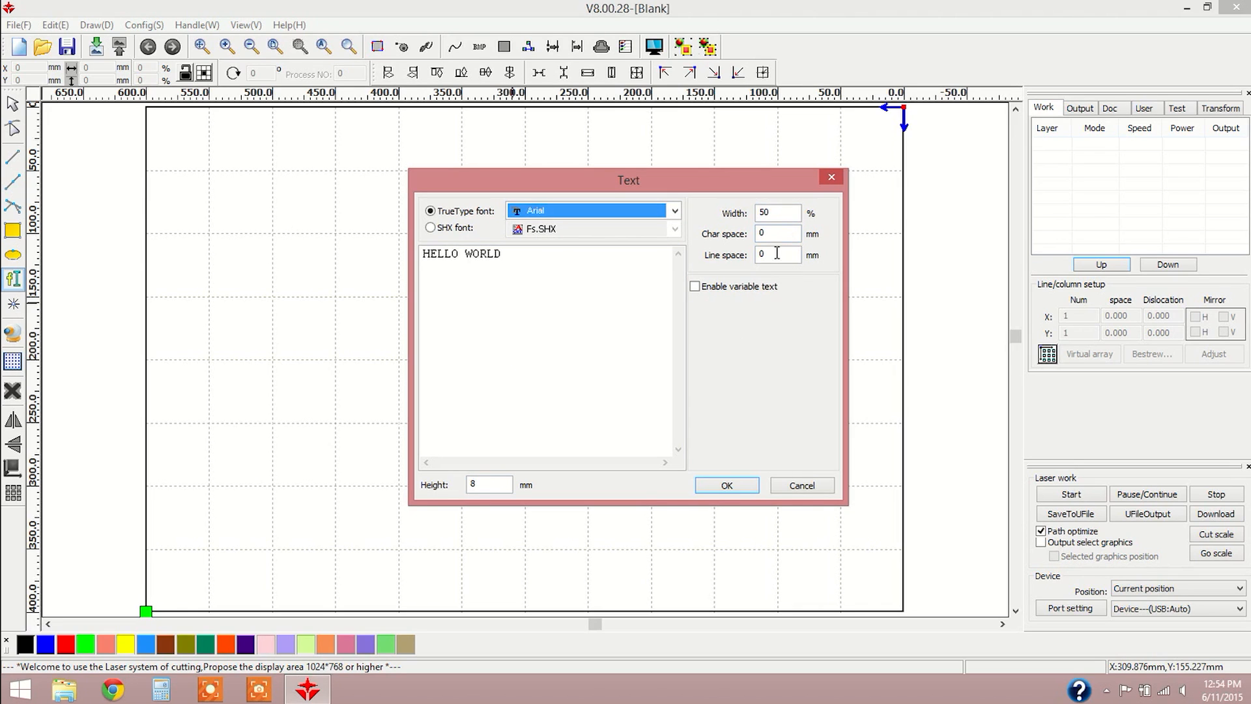
mouse_move(738, 461)
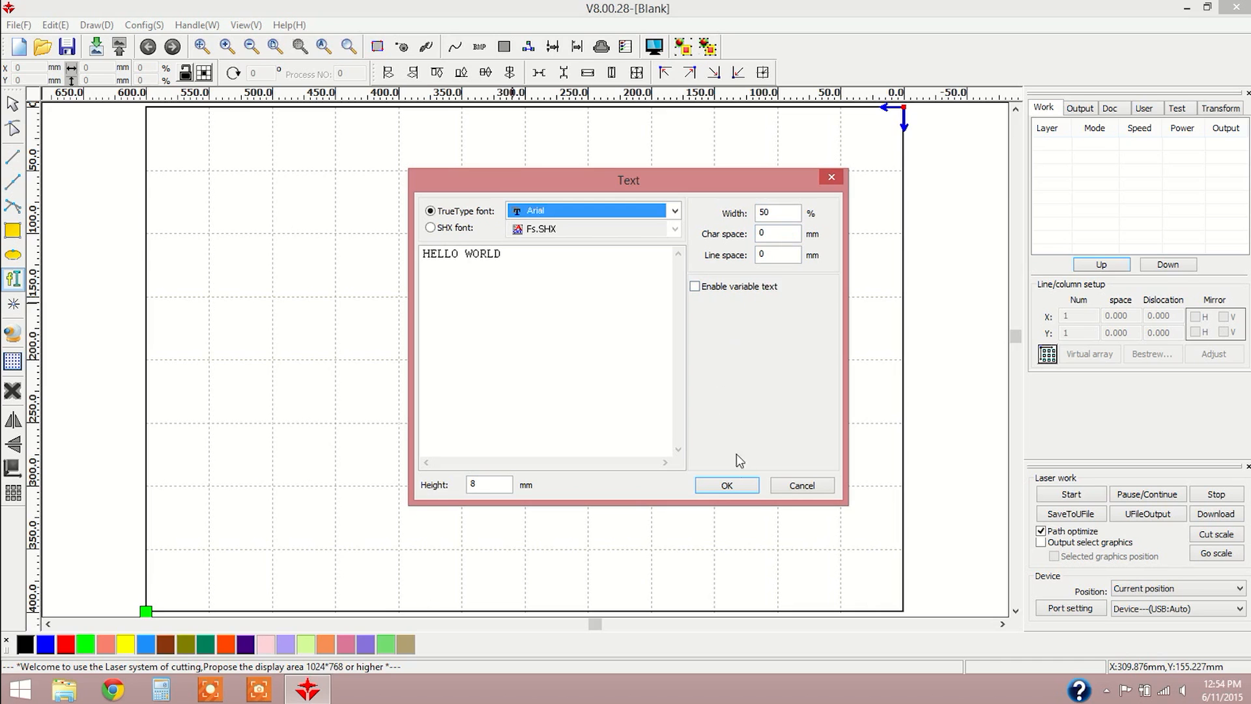
left_click(724, 484)
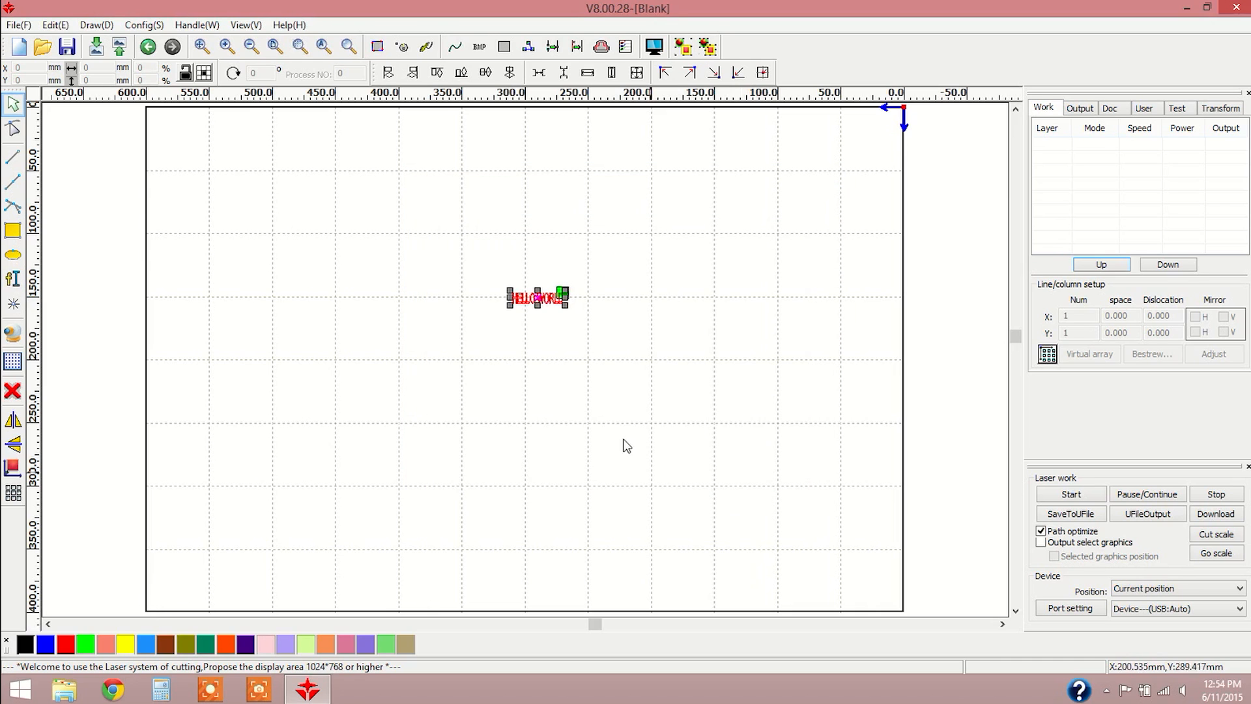
mouse_move(535, 289)
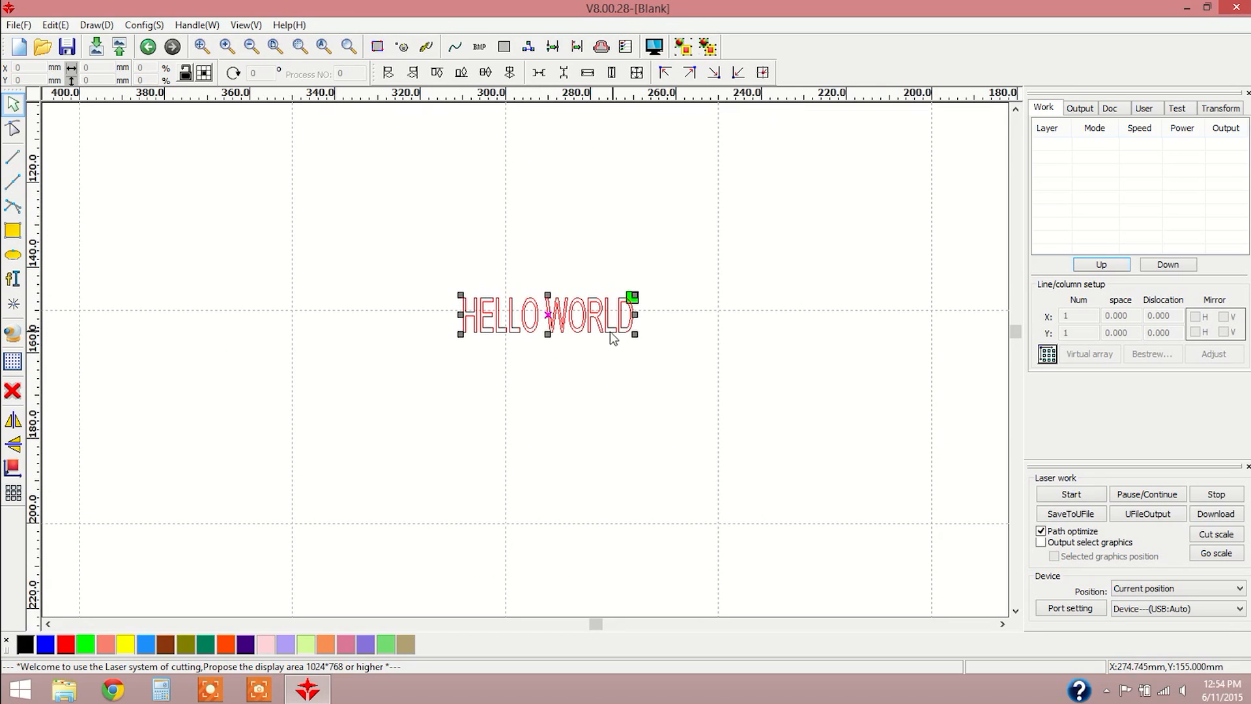
mouse_move(13, 104)
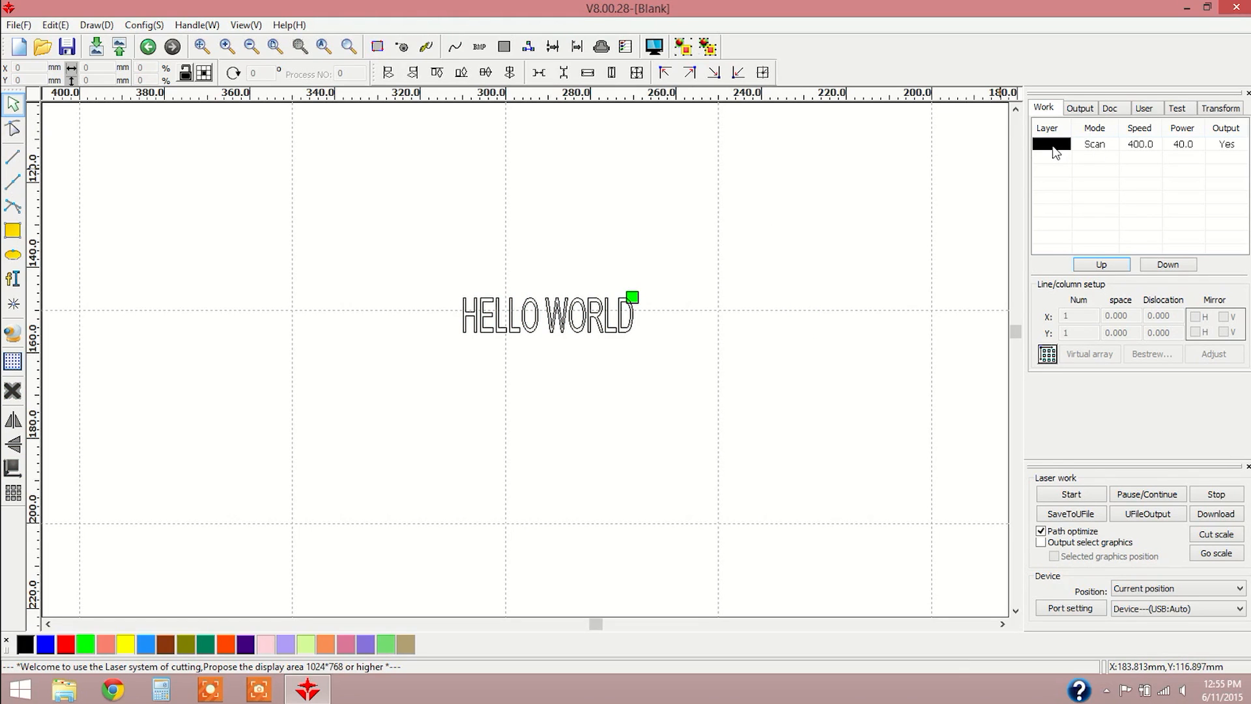
mouse_move(1096, 151)
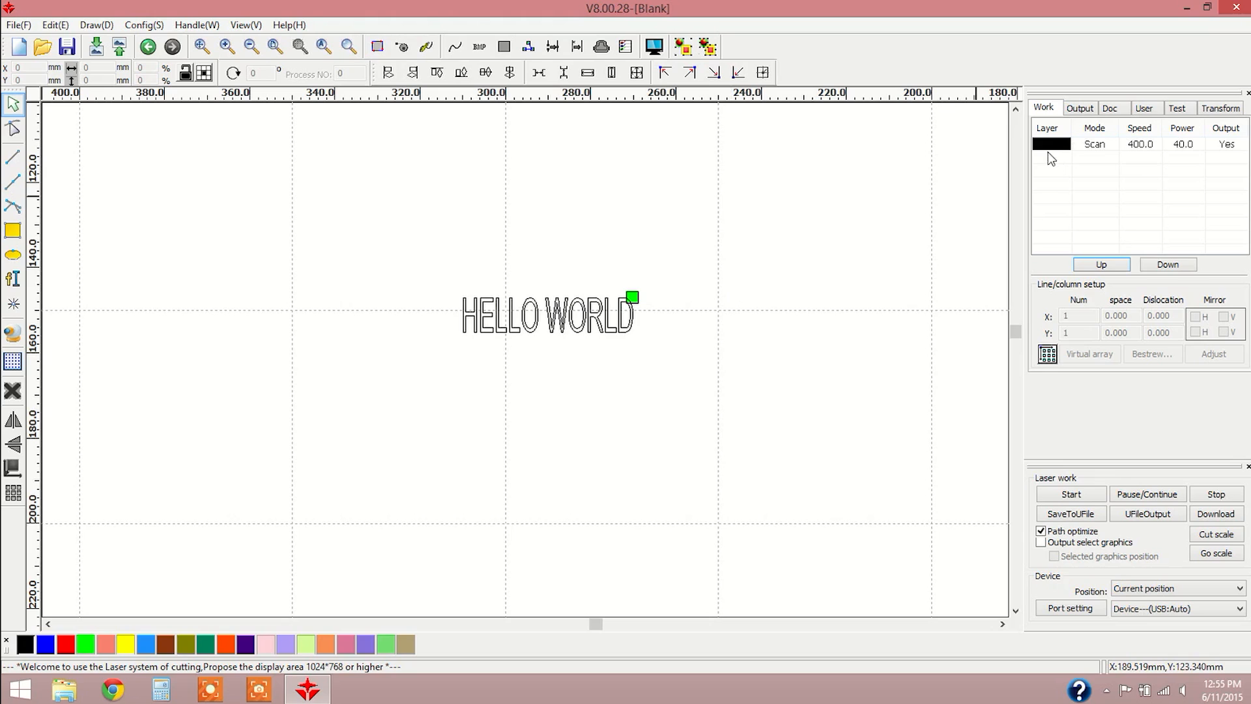
mouse_move(615, 263)
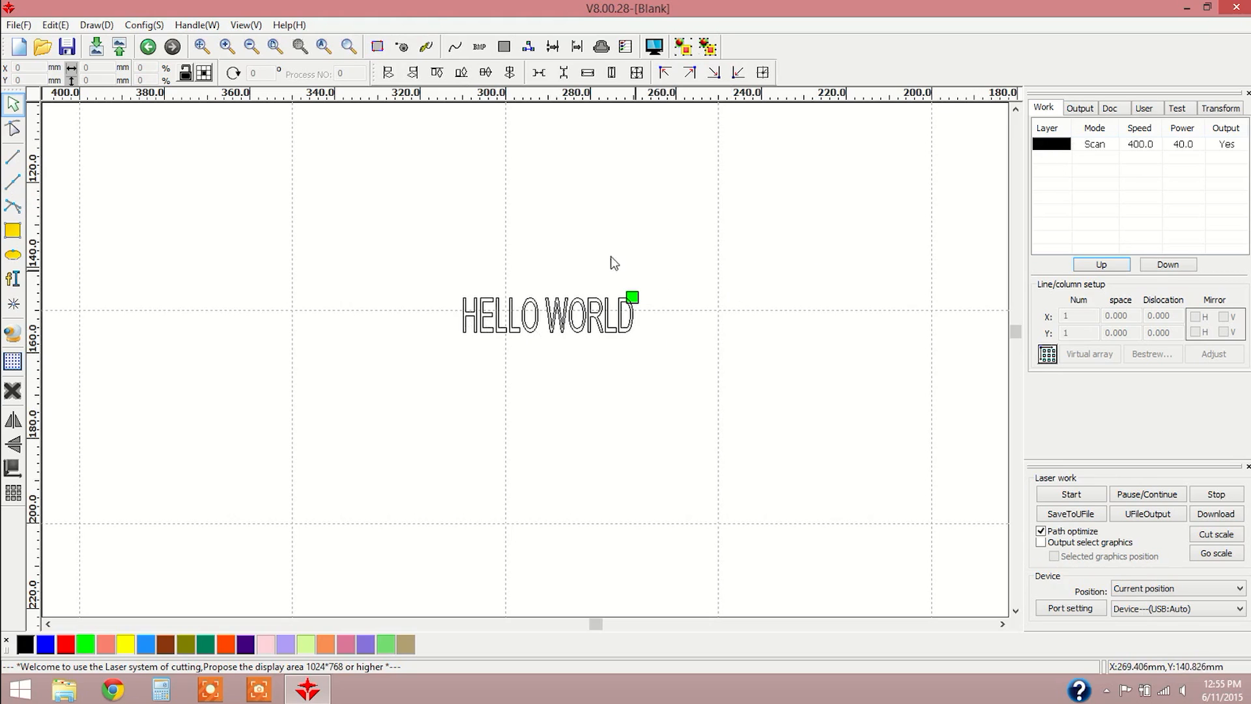
mouse_move(689, 261)
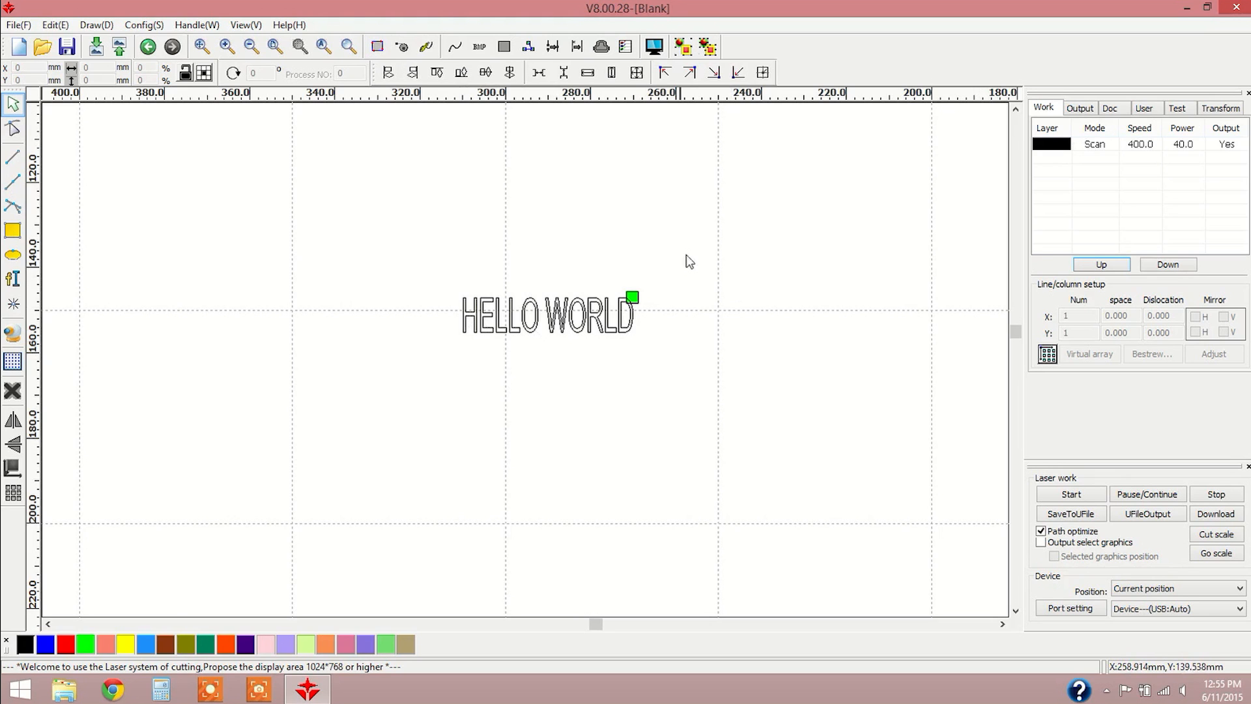
left_click(548, 312)
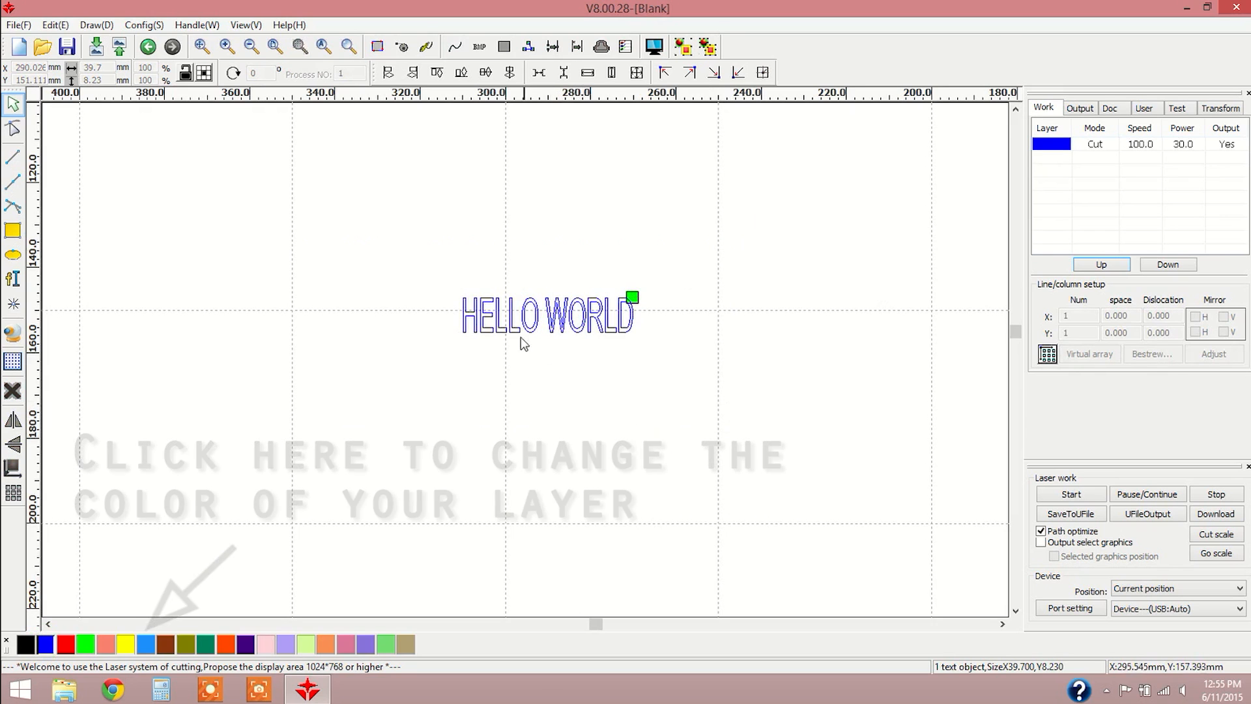
mouse_move(582, 434)
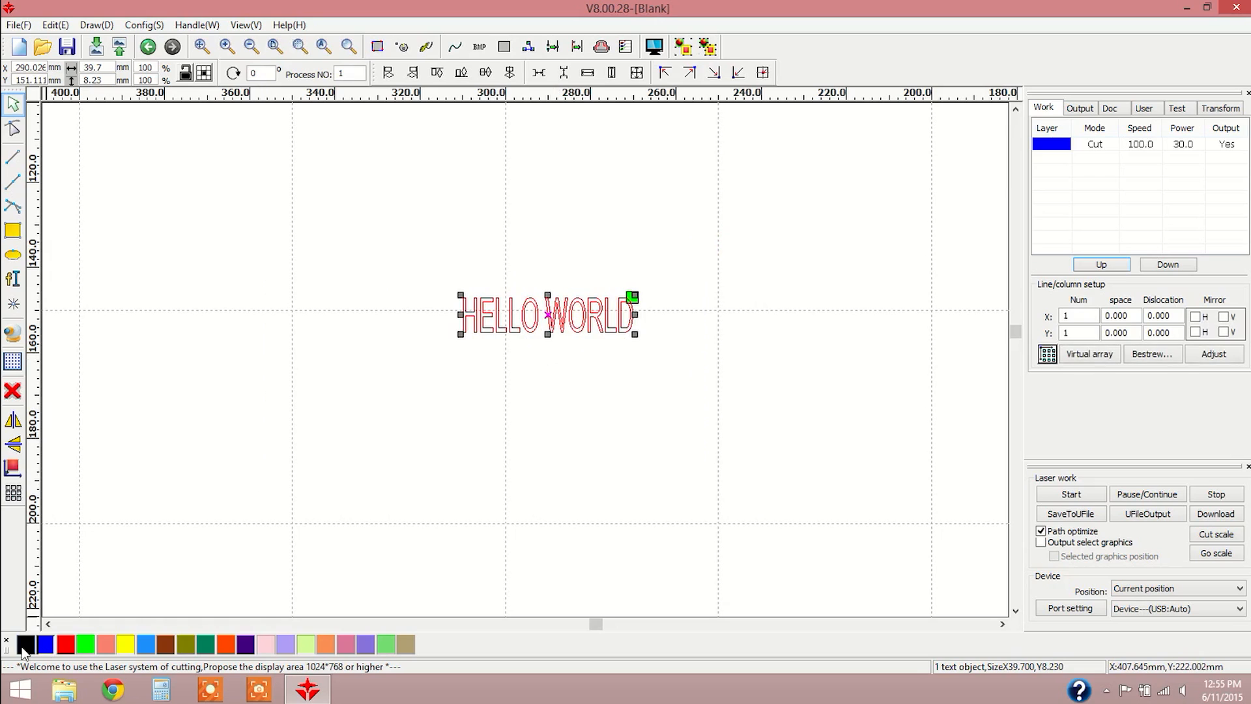
left_click(24, 643)
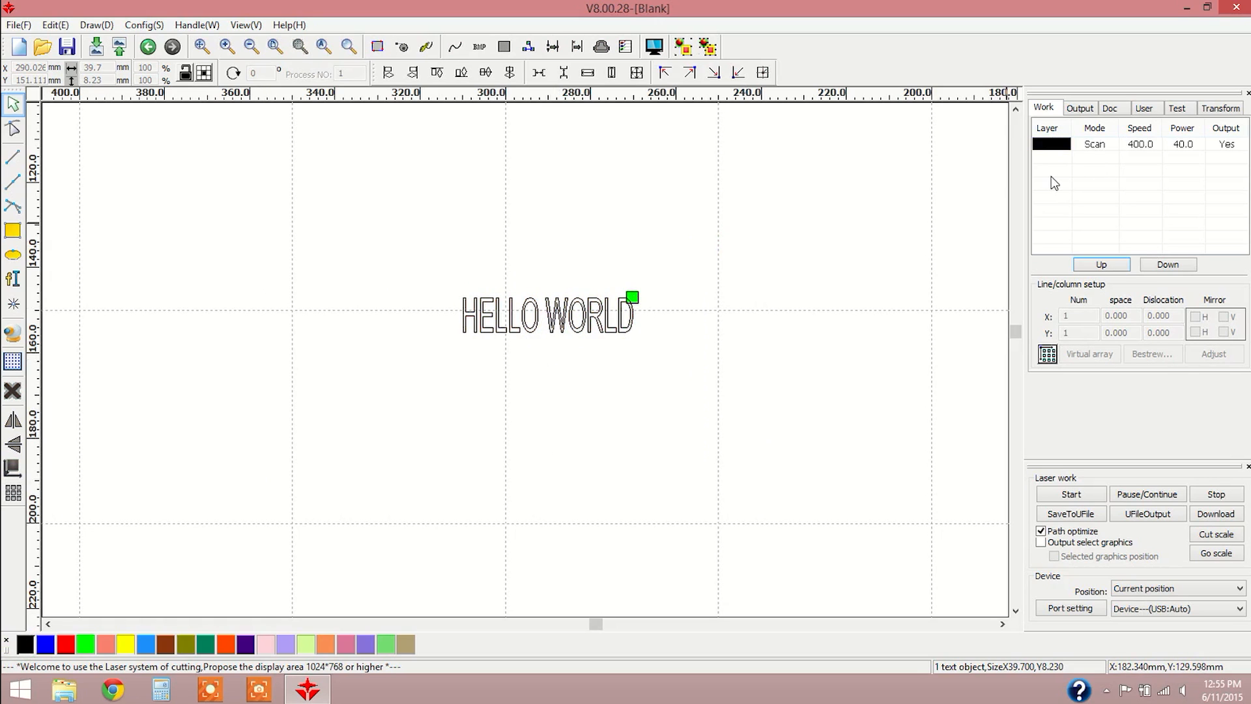
mouse_move(1056, 149)
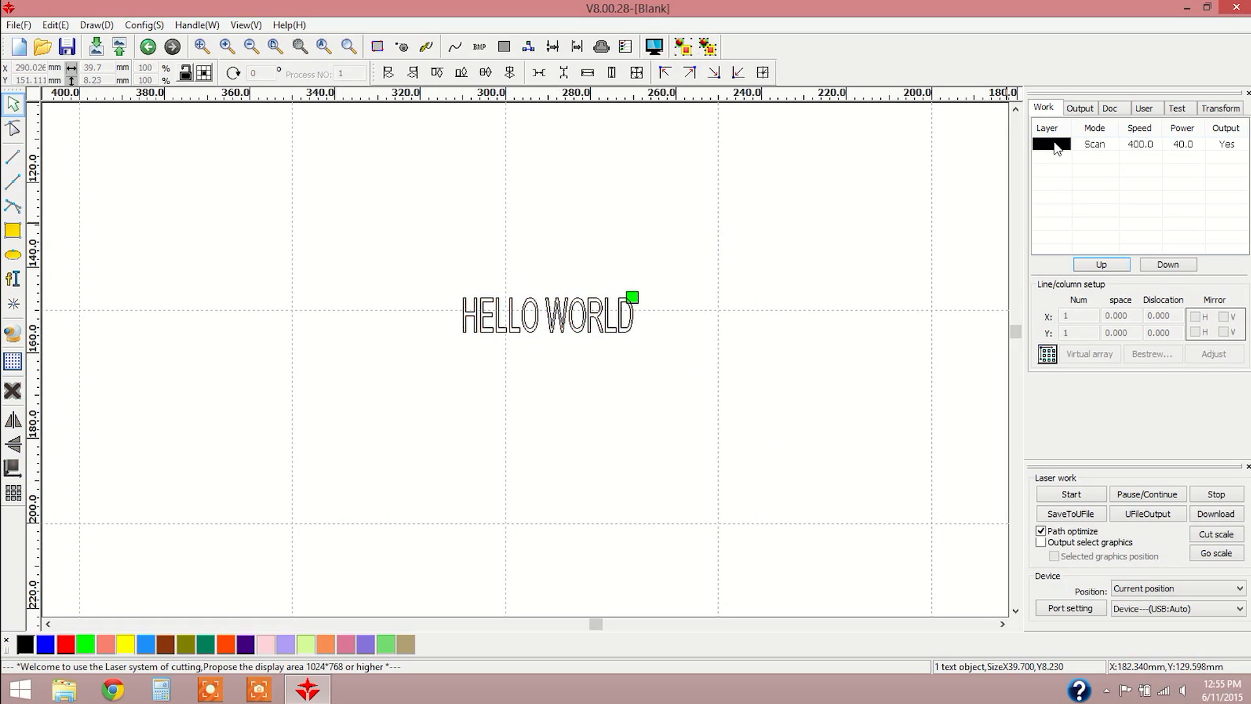
mouse_move(1055, 152)
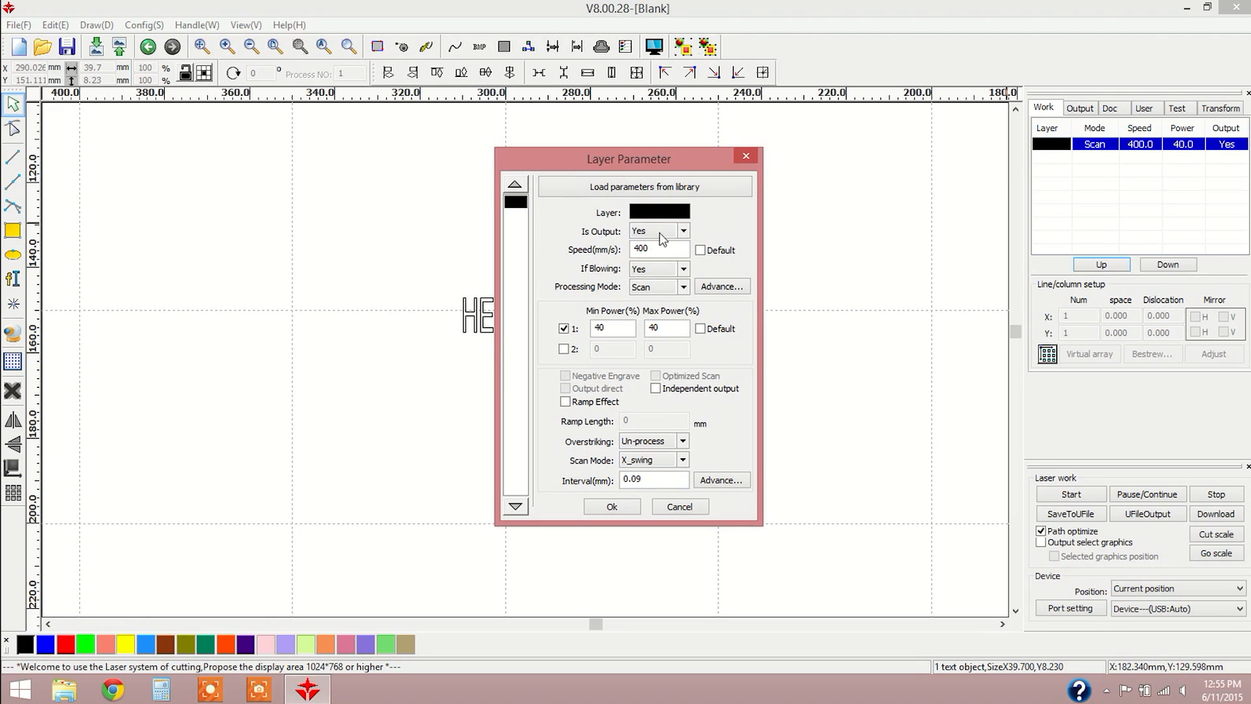
mouse_move(712, 238)
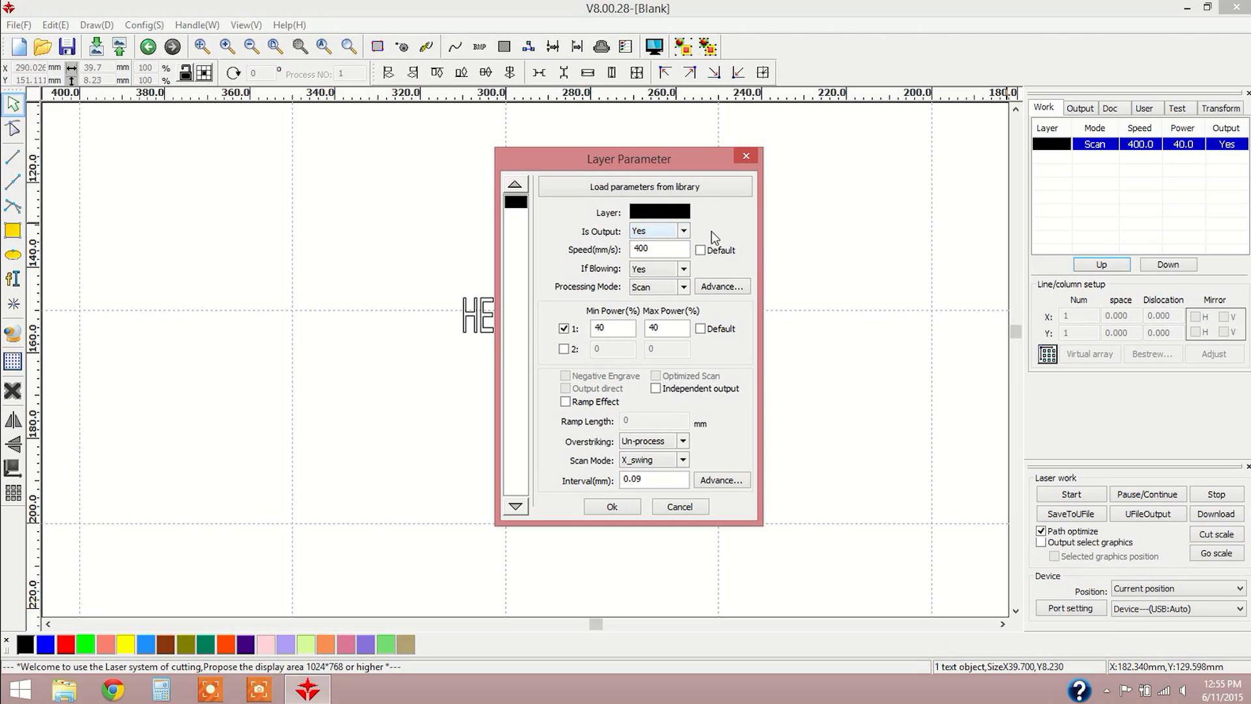
mouse_move(712, 245)
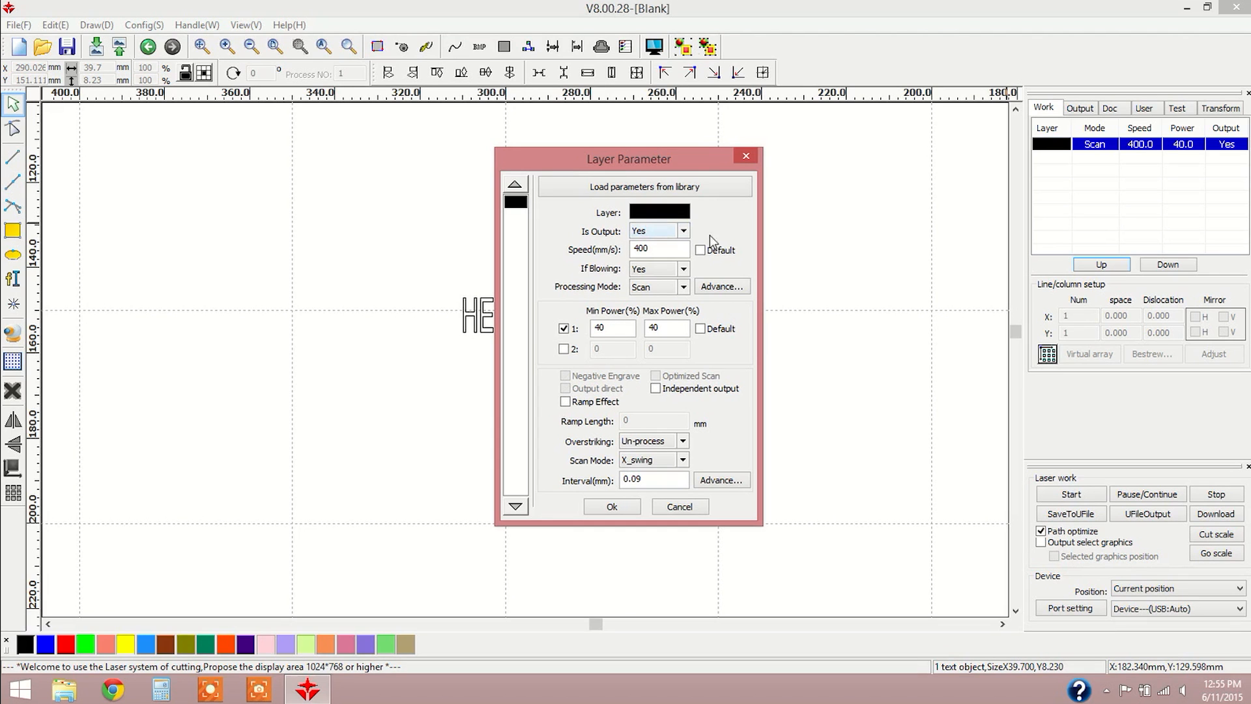
Set the black layer to Scan at 400 mm/s, 40% power, 0.09 mm interval.
left_click(659, 249)
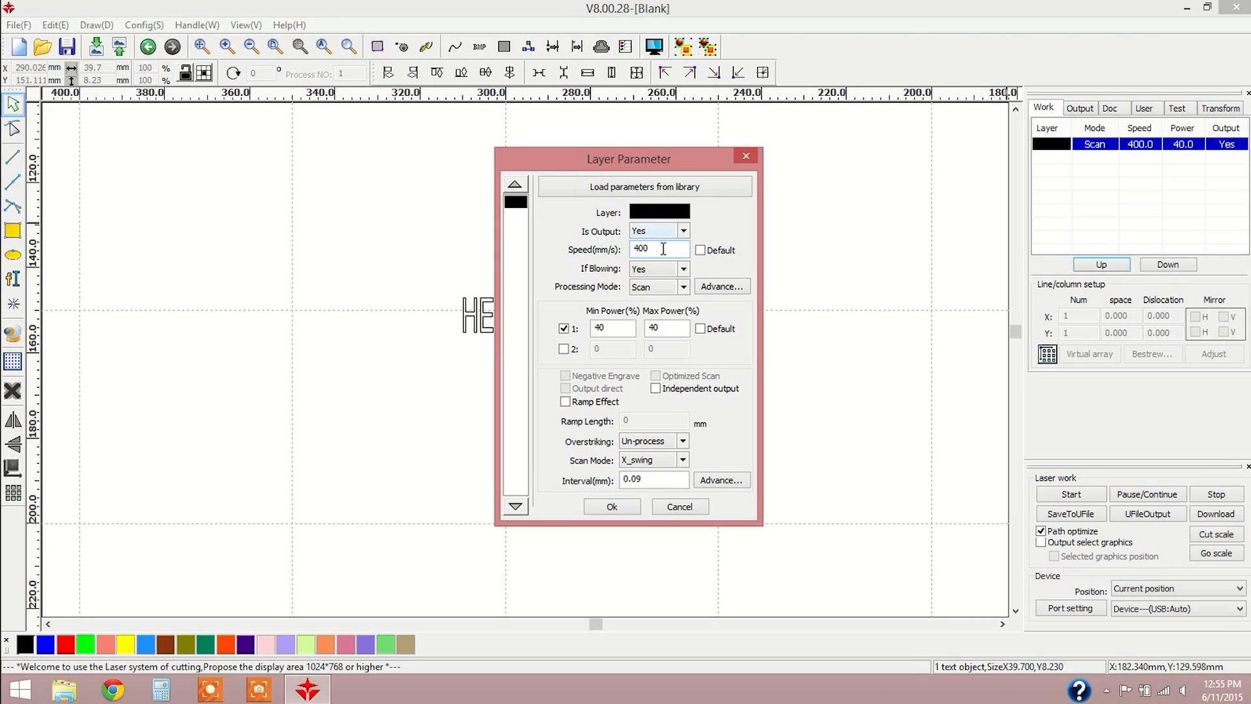
left_click(666, 328)
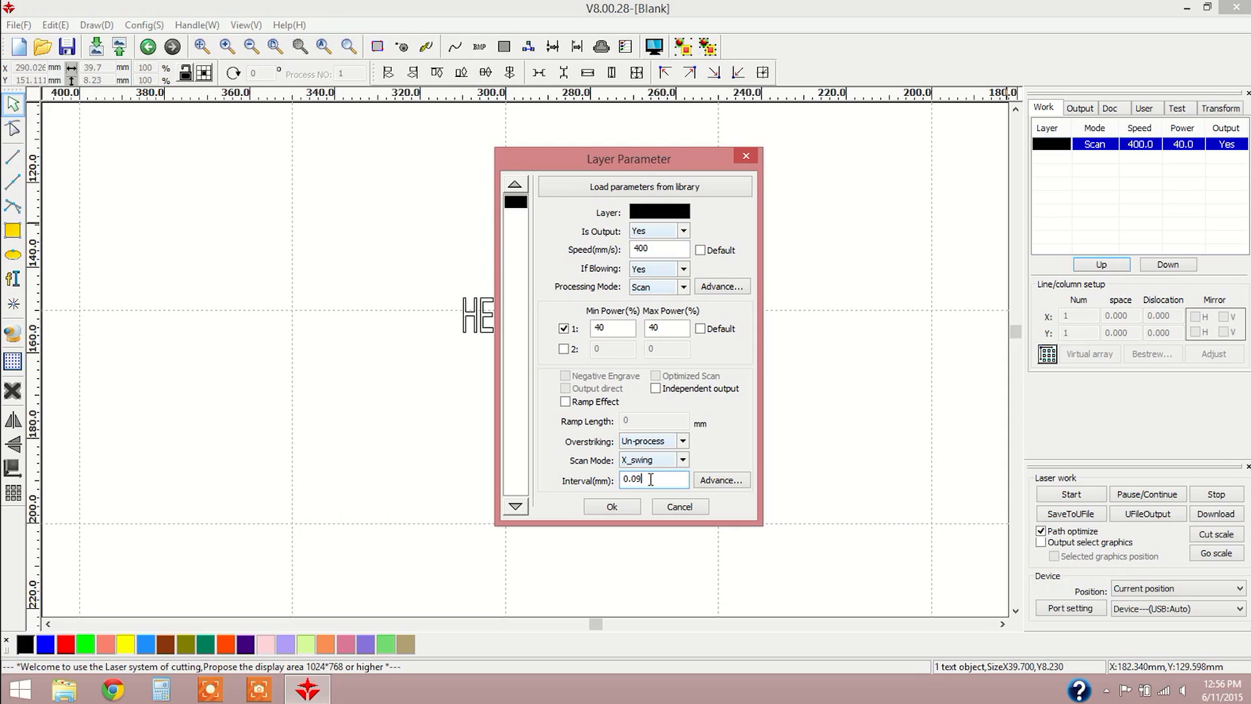
Try interval values 0.05 and 0.12, keep 0.09 mm, and close Layer Parameter.
key("backspace")
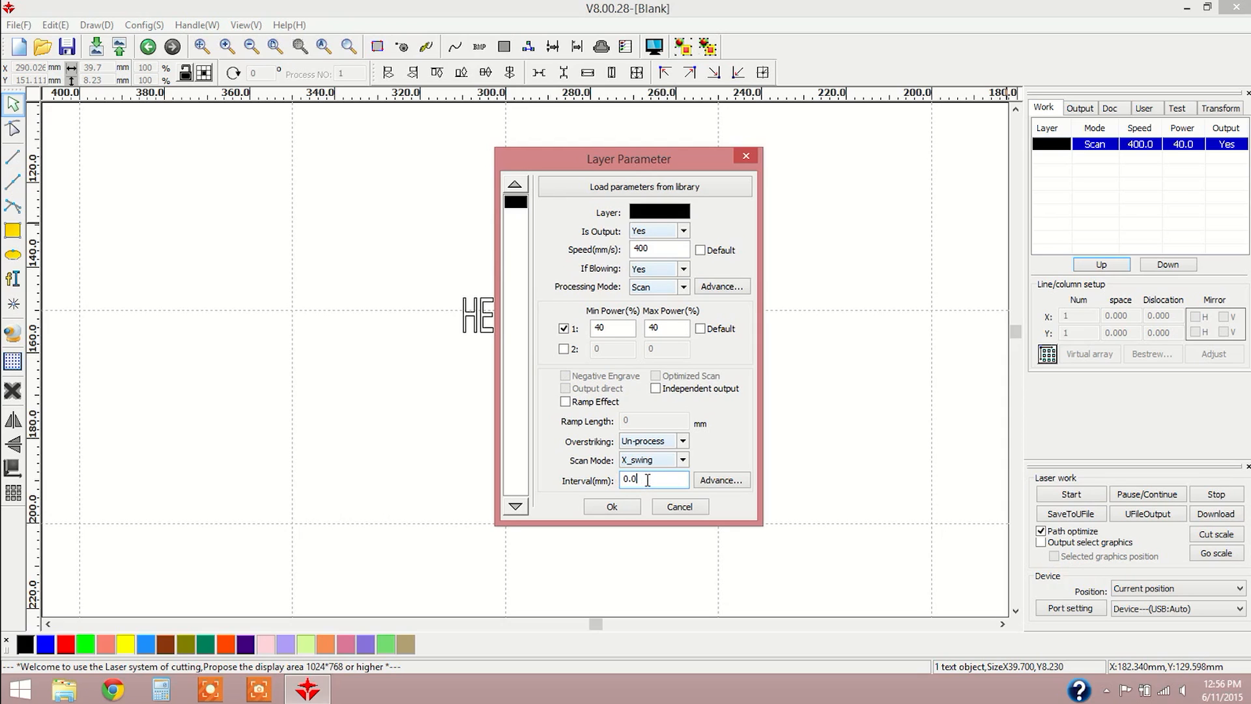
type("5")
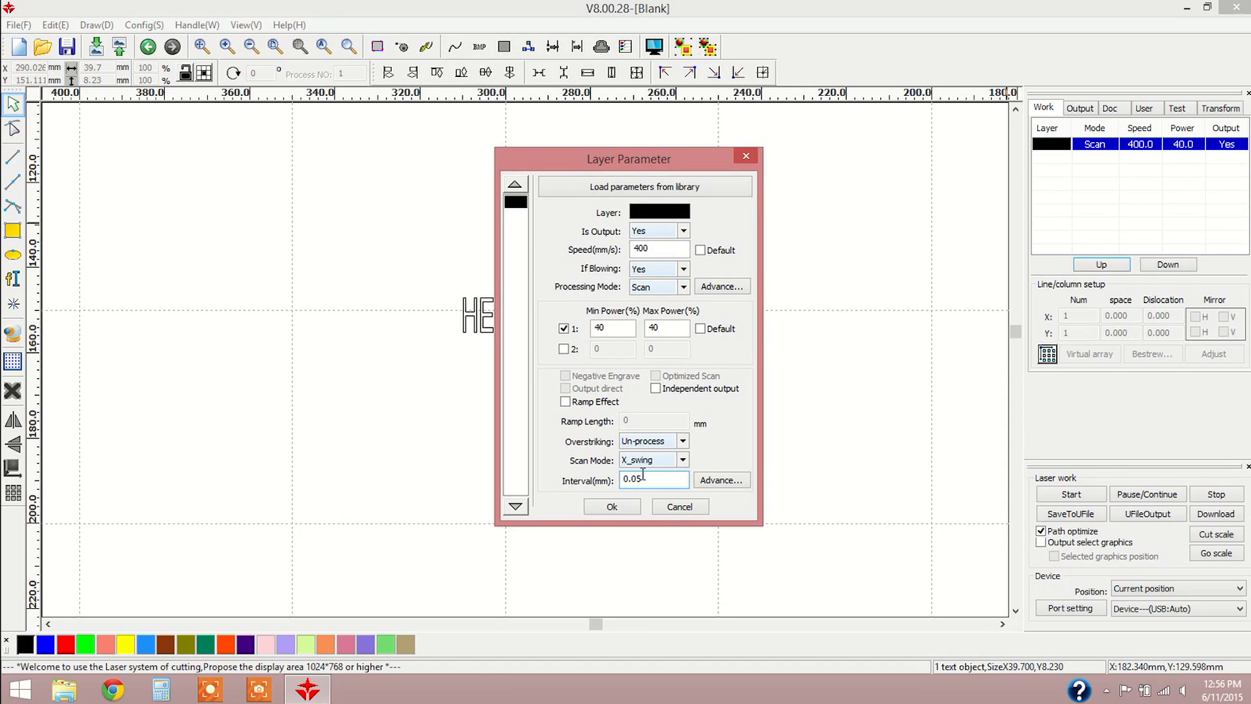
mouse_move(650, 480)
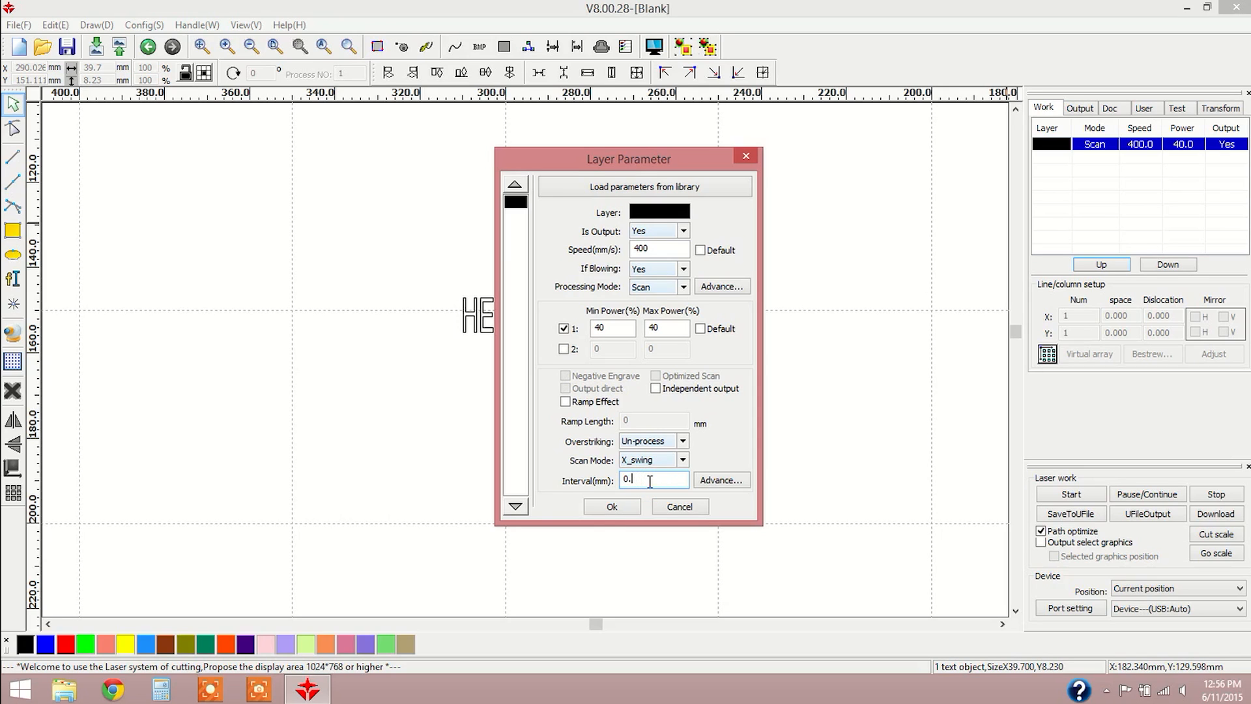
type("12")
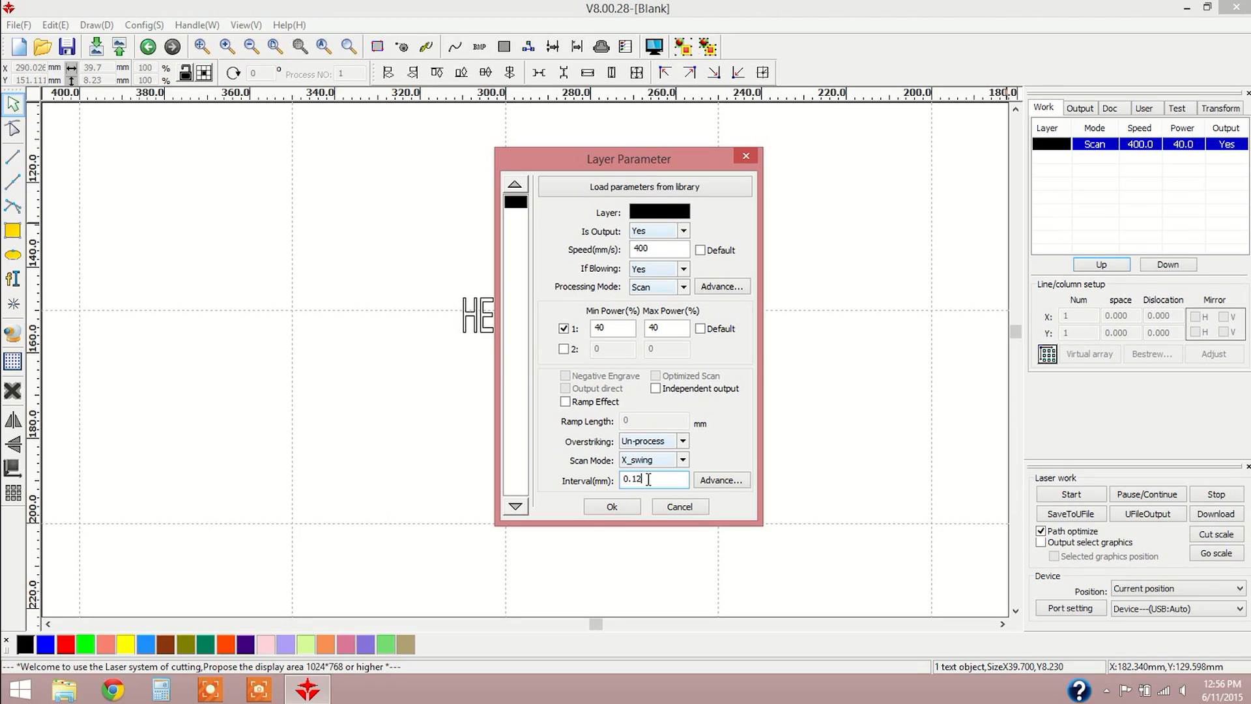
key("Backspace")
type("09")
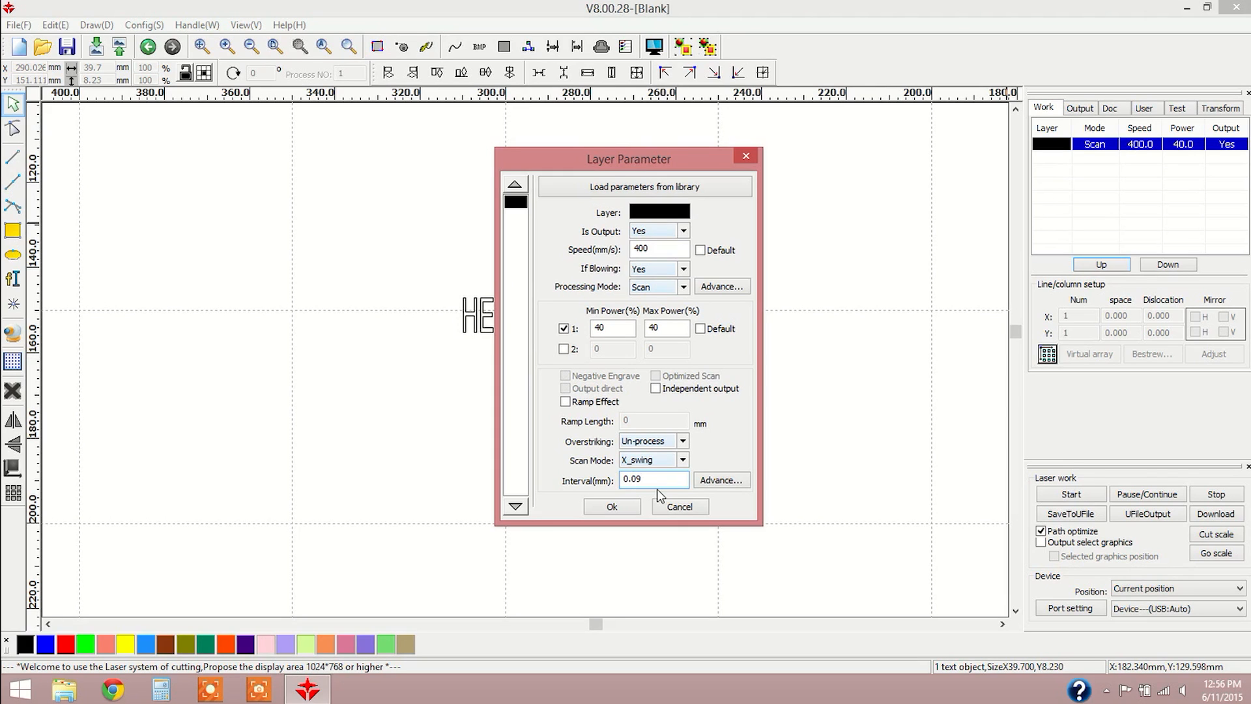
mouse_move(727, 453)
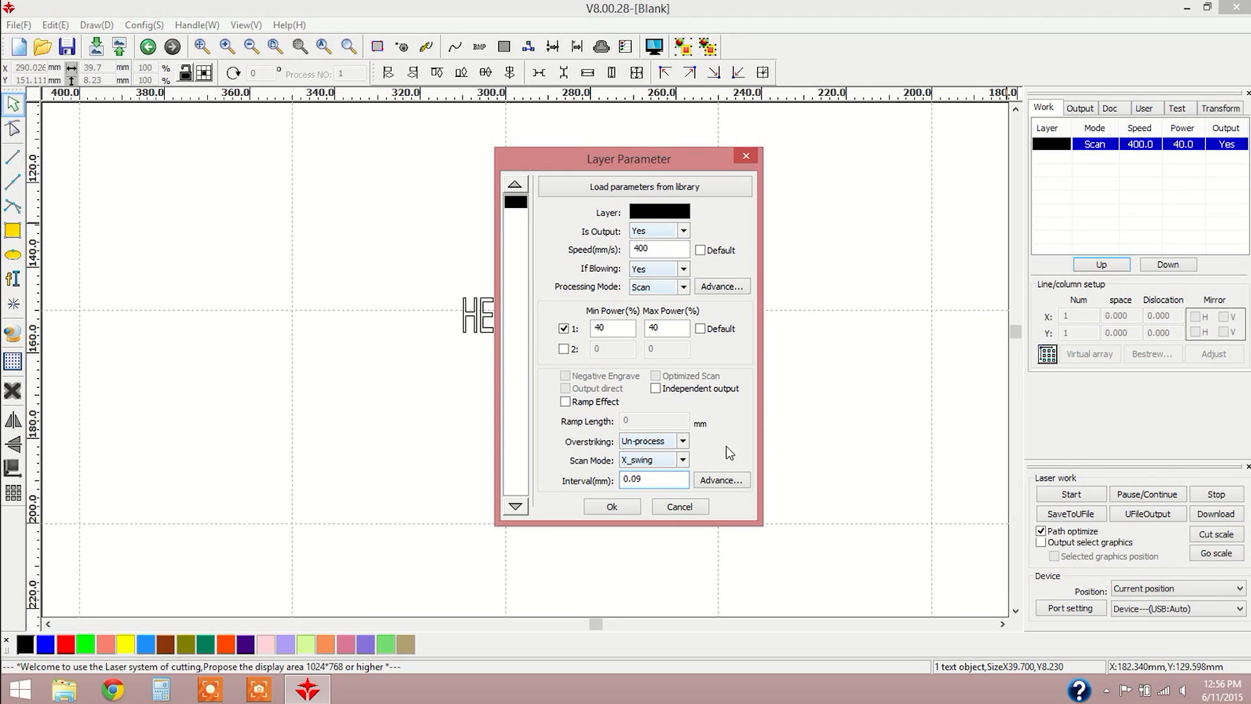
mouse_move(733, 468)
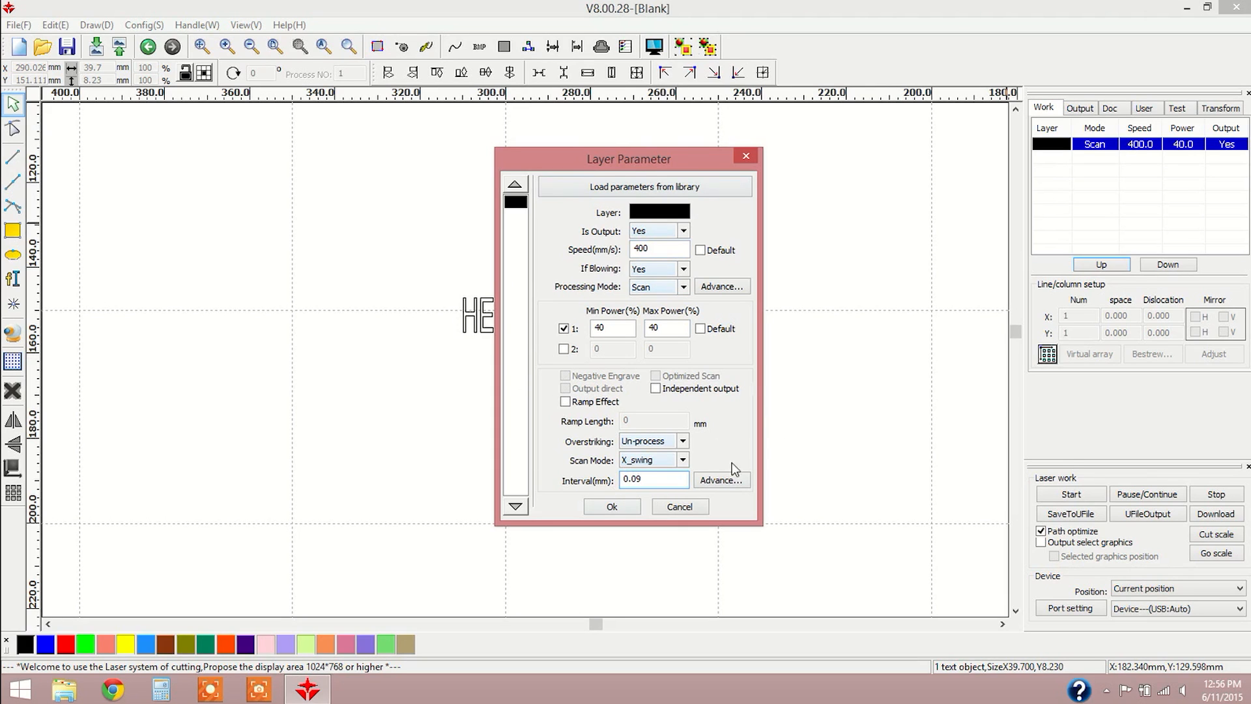
mouse_move(600, 369)
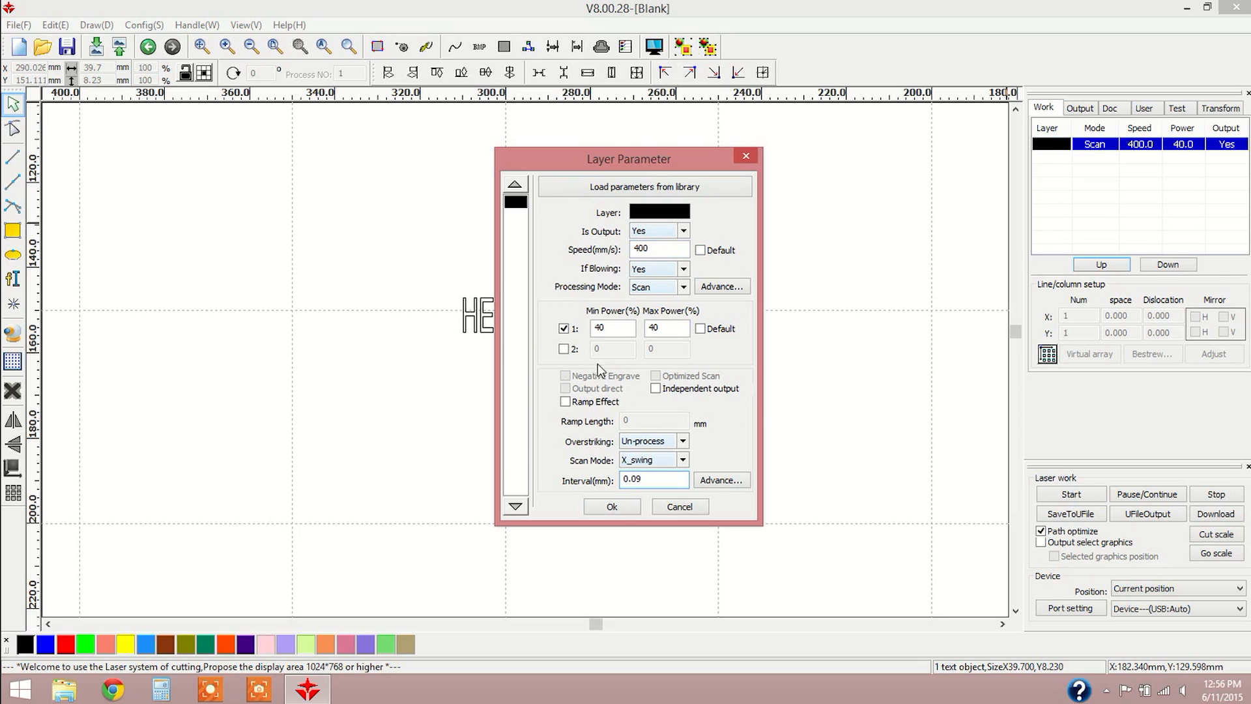
left_click(611, 506)
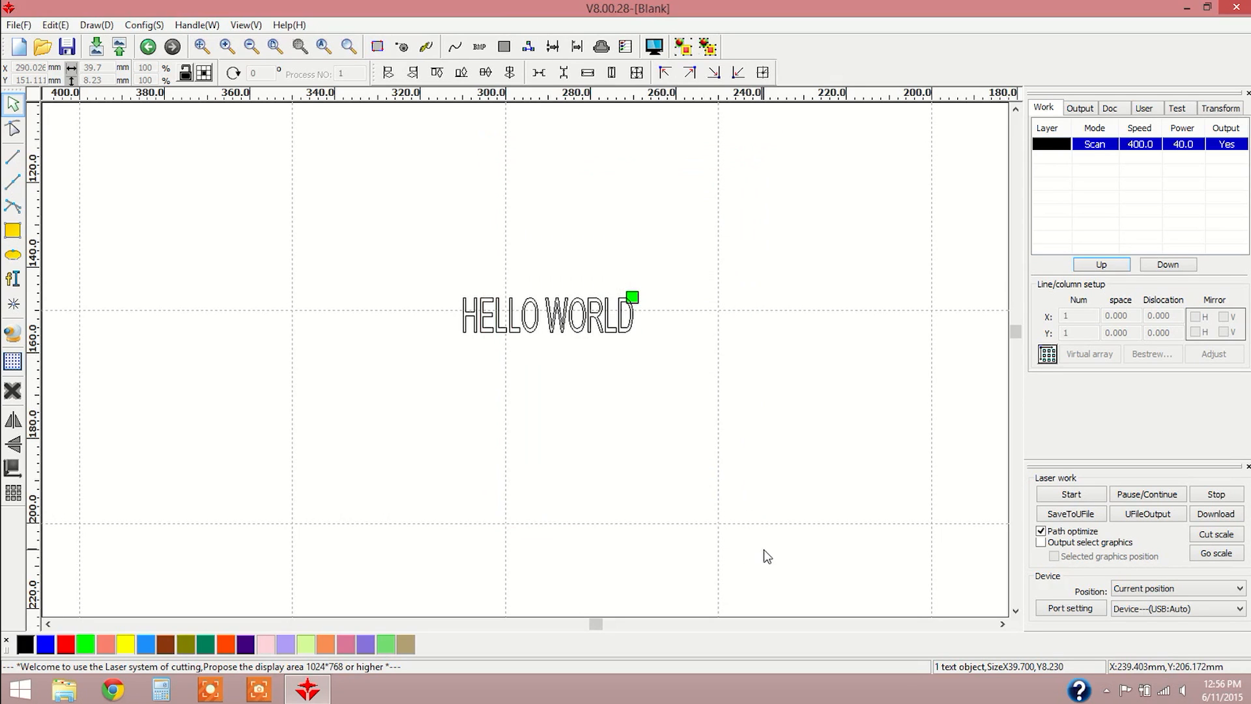
mouse_move(778, 239)
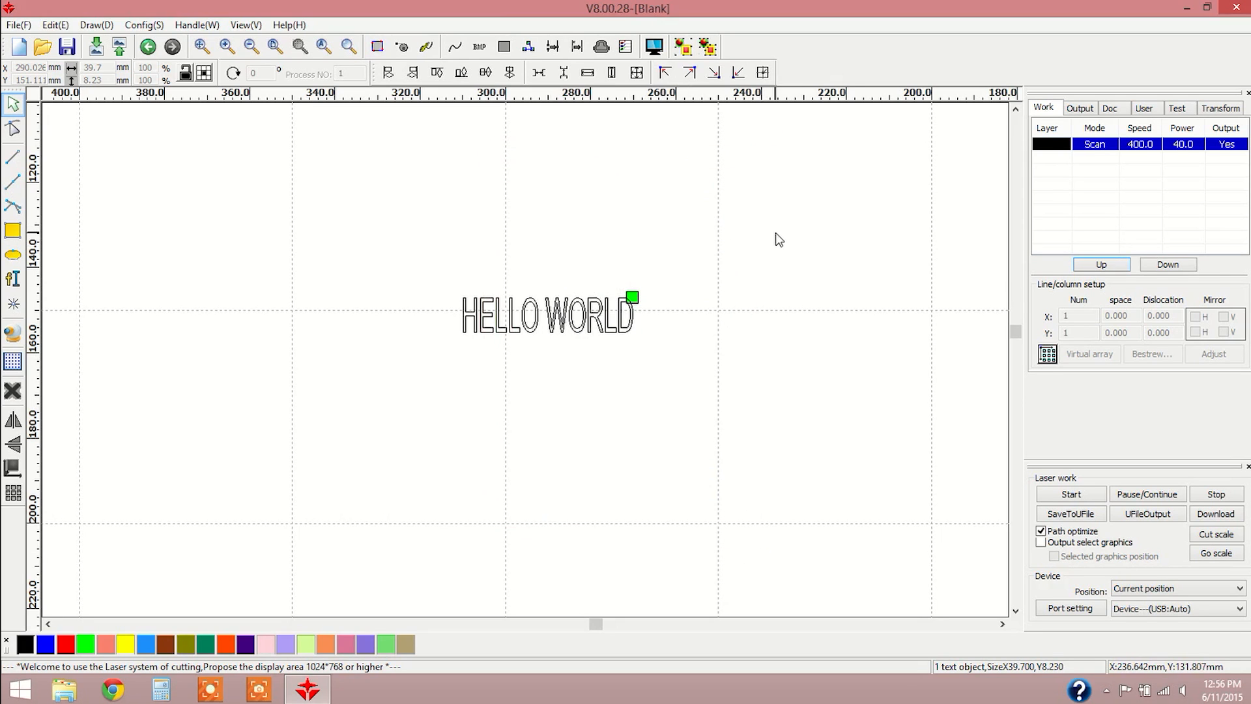
mouse_move(775, 285)
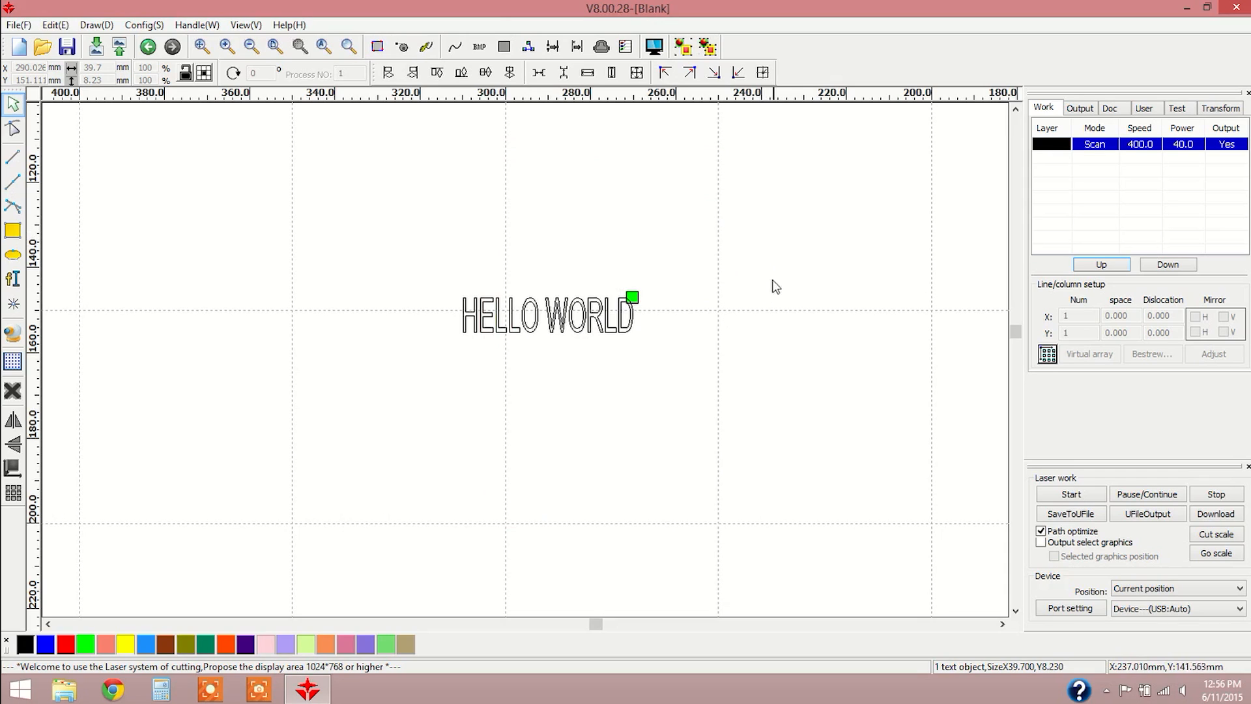
mouse_move(727, 315)
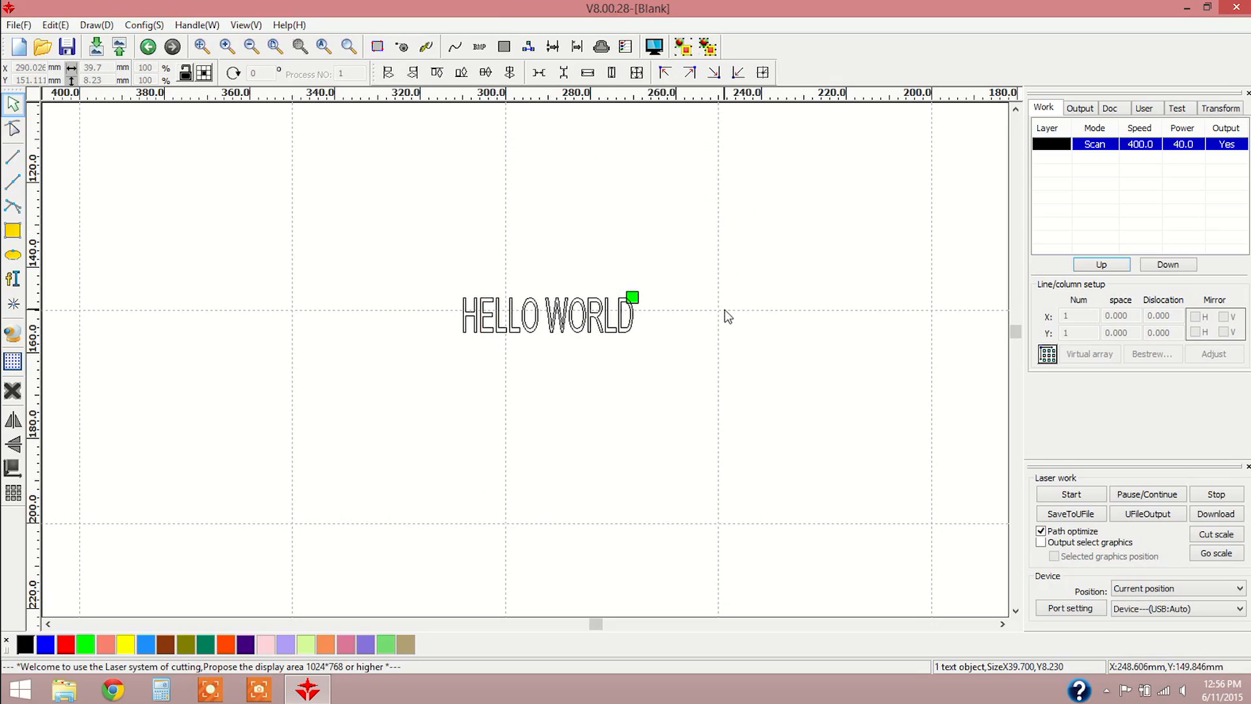
mouse_move(1105, 389)
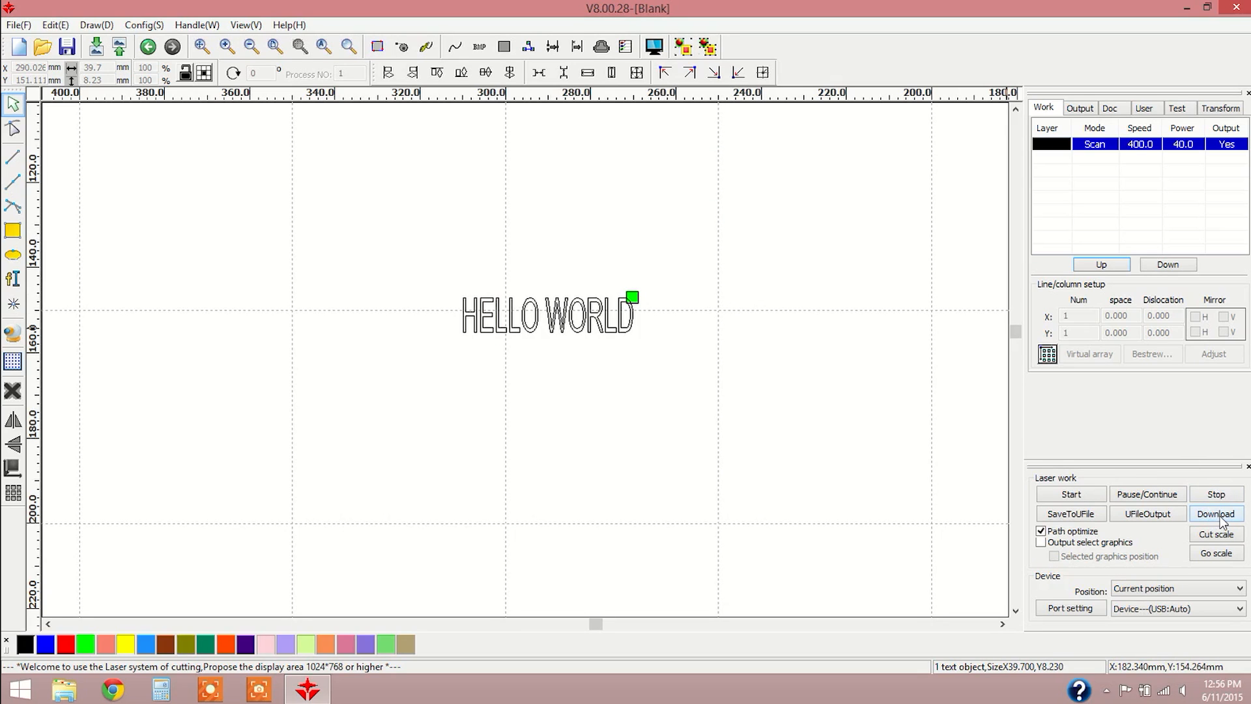
Download the job to the laser named HELLO and dismiss the success message.
left_click(1215, 513)
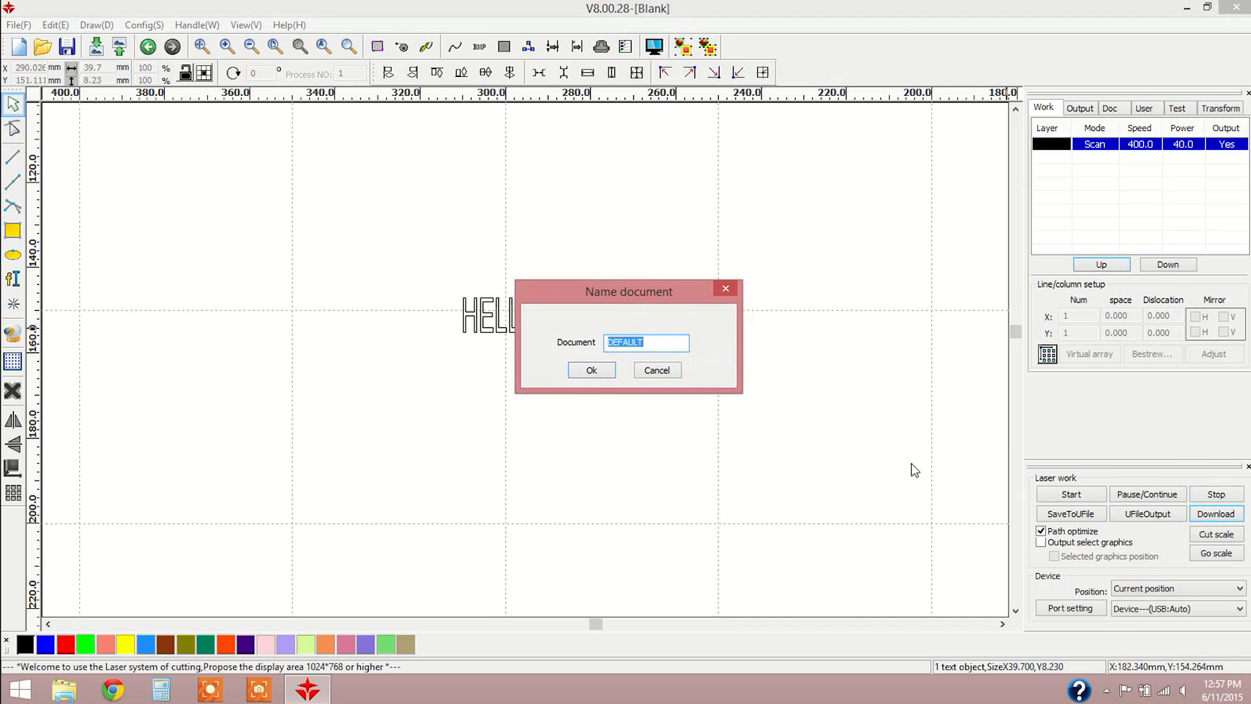
mouse_move(697, 424)
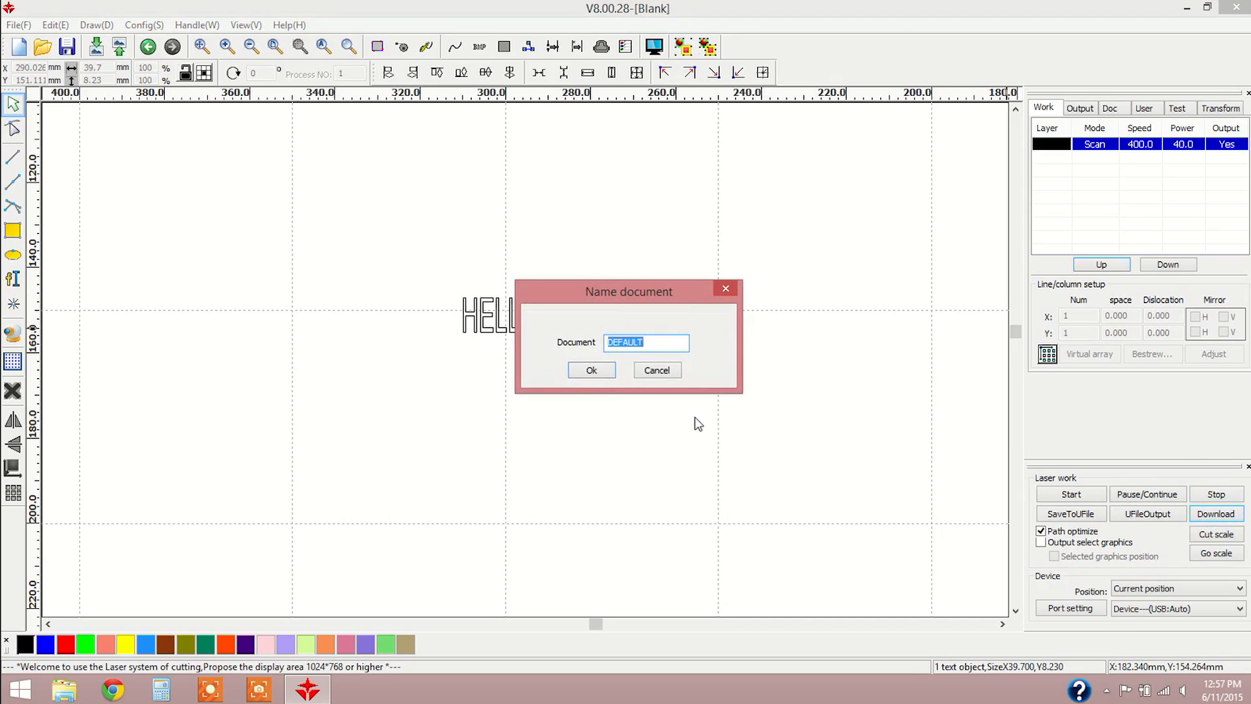
type("HELLO")
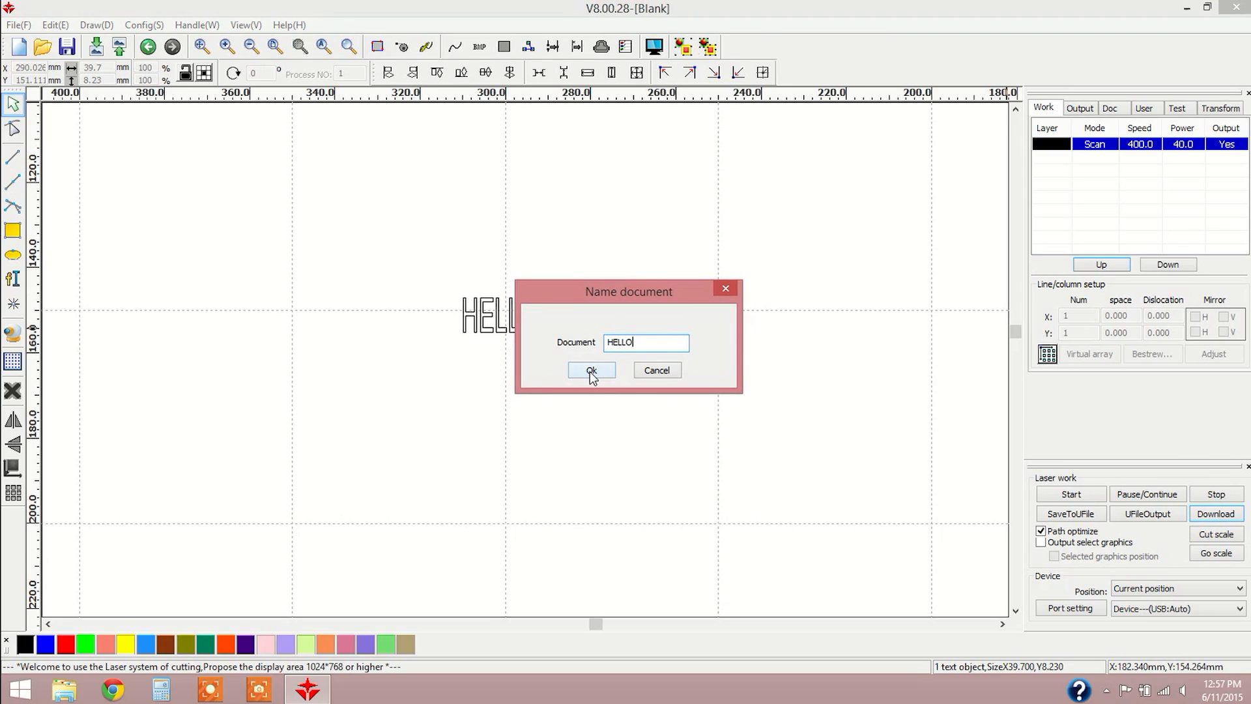
left_click(591, 373)
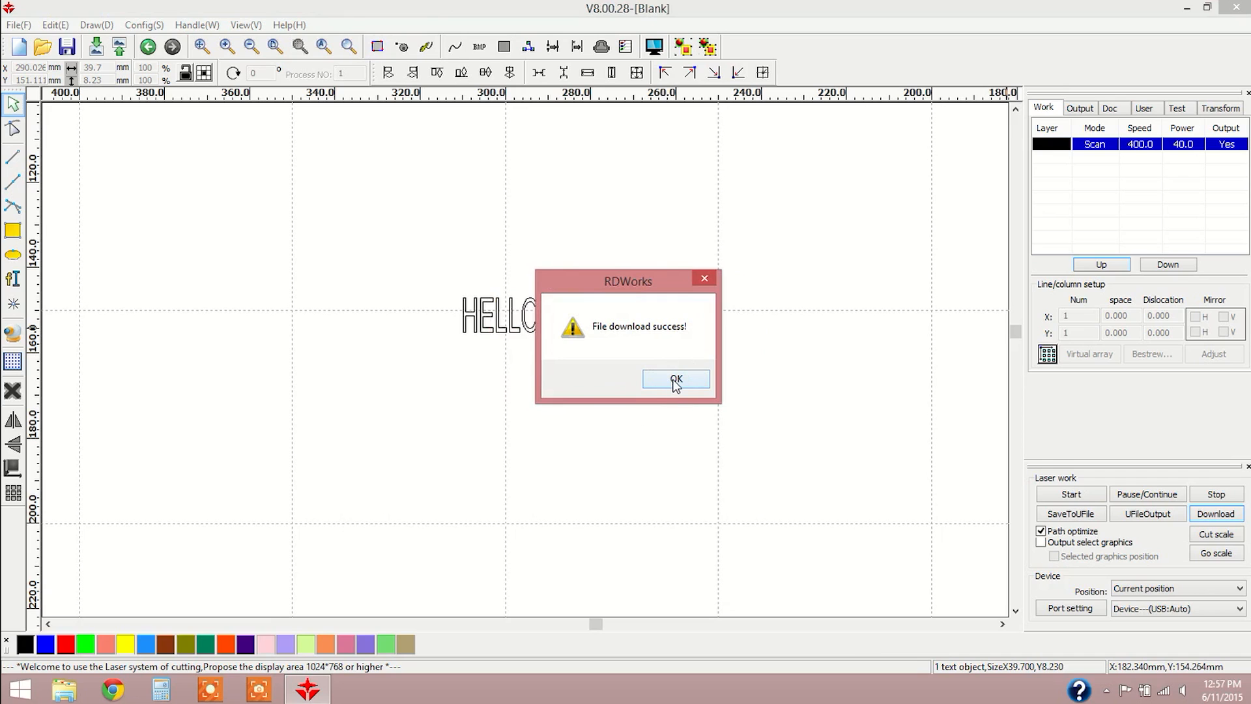
left_click(675, 377)
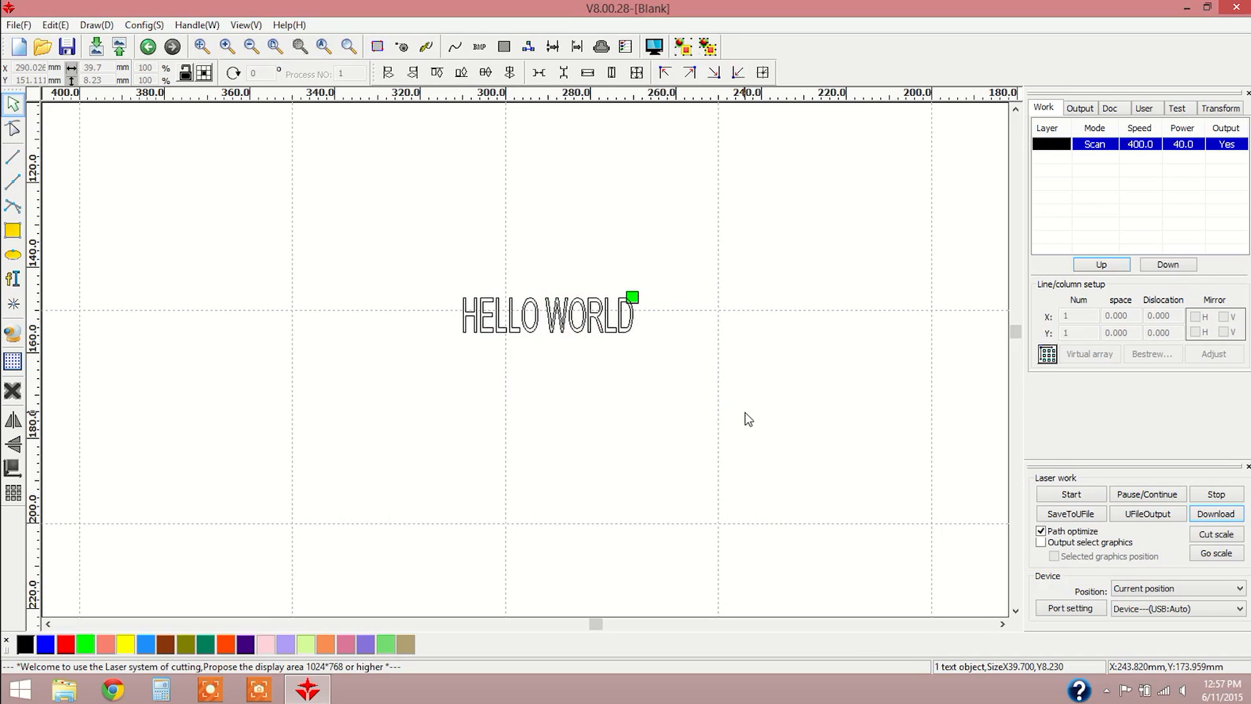
mouse_move(704, 351)
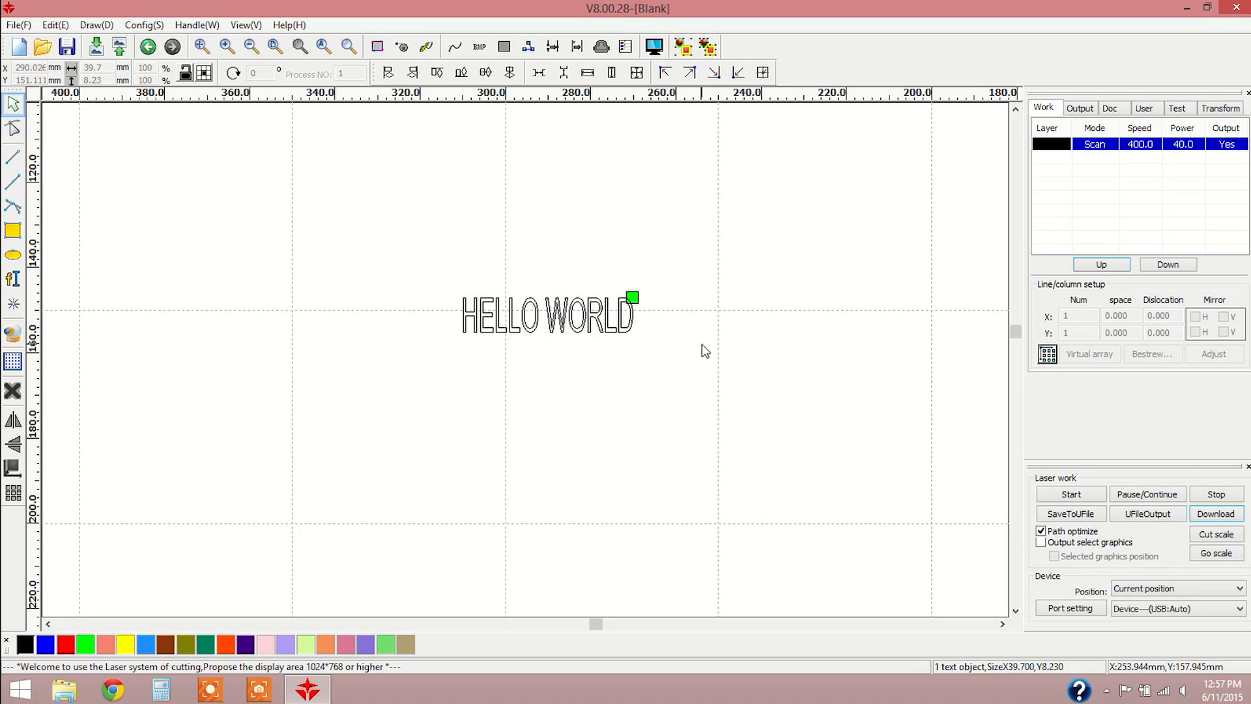
mouse_move(693, 287)
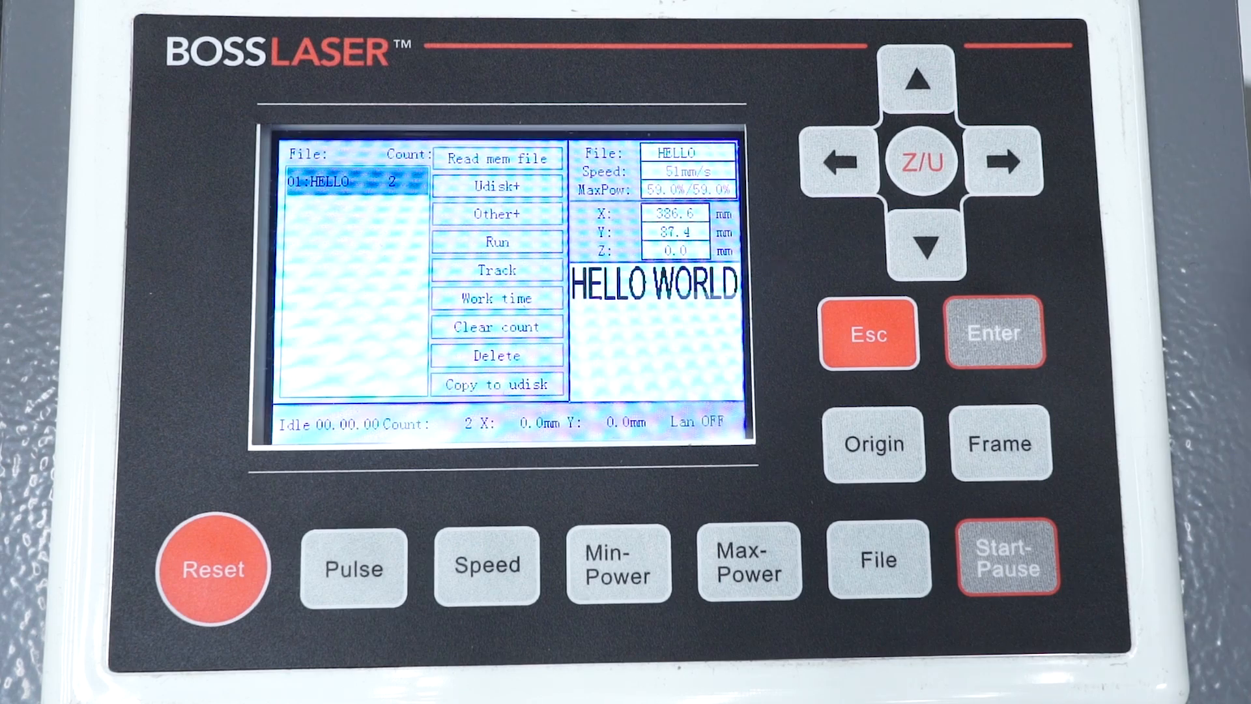
Load 01:HELLO from the keypad's memory file list as the current job.
left_click(868, 333)
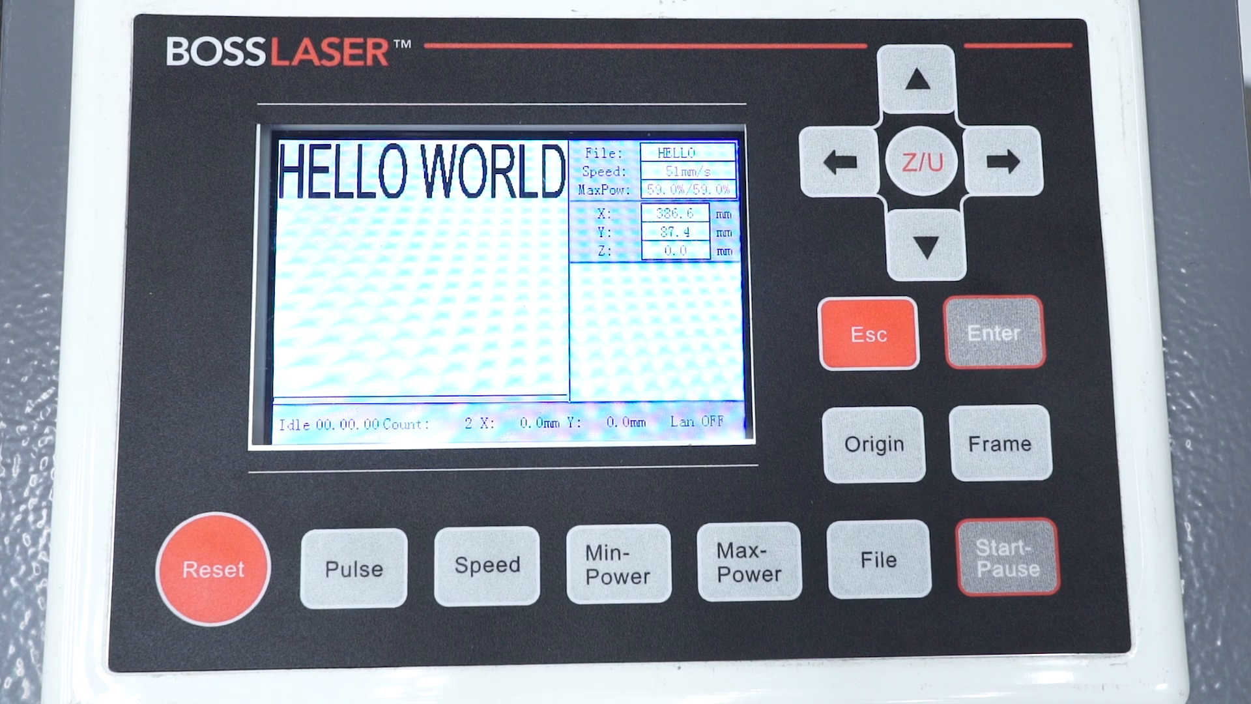